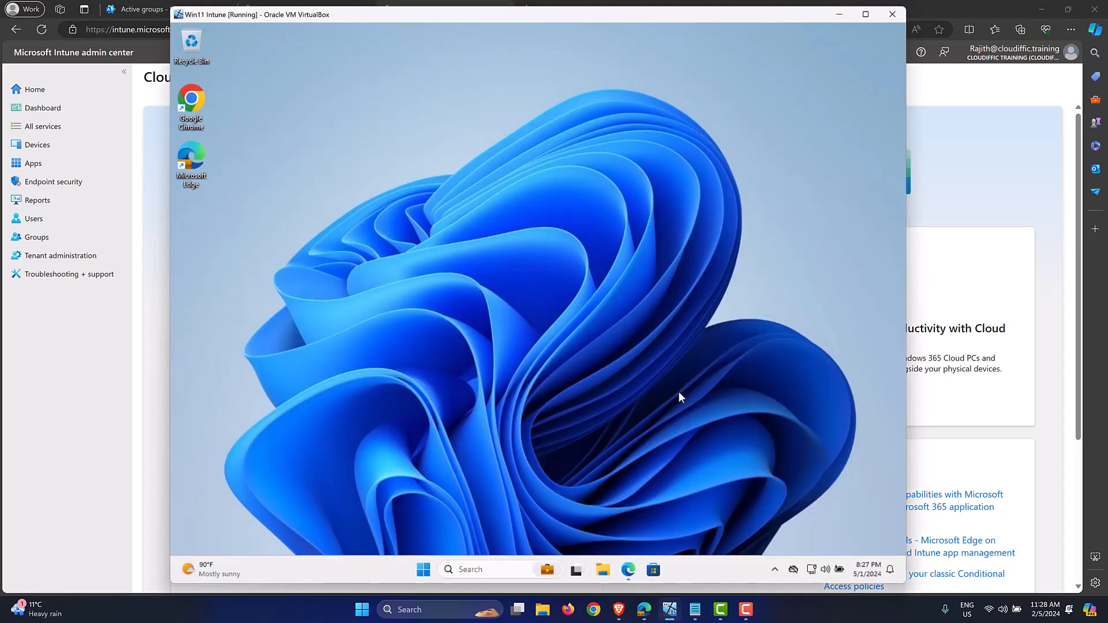
Check the user's Outlook mailbox, account details and OneDrive in the VM, then minimize VirtualBox
{"action": "key", "text": "numlock"}
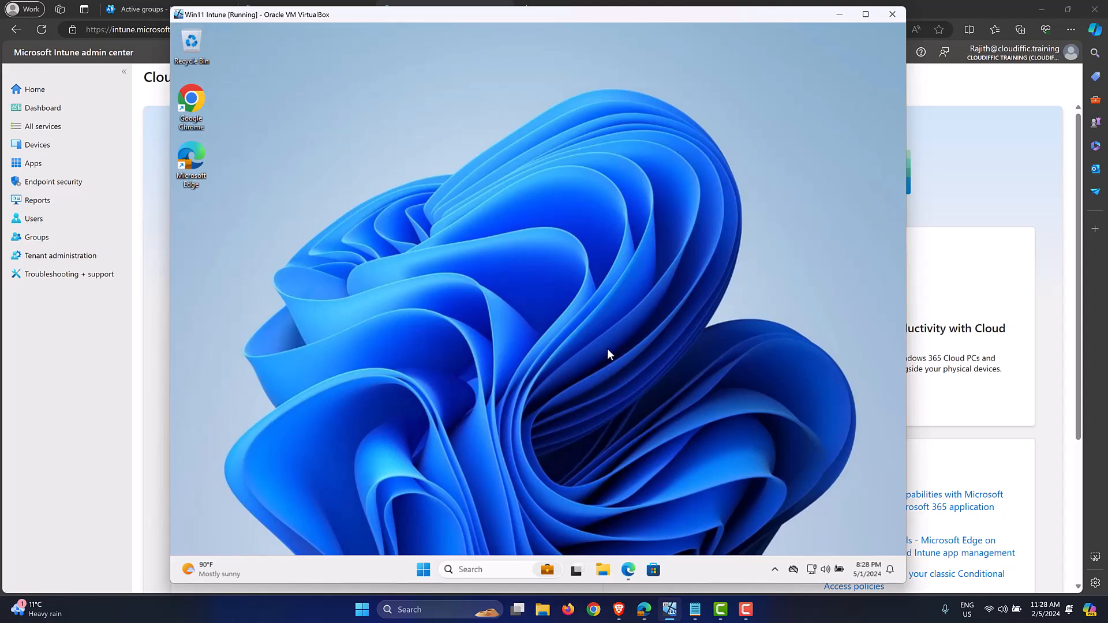
{"action": "mouse_move", "coordinate": [597, 449]}
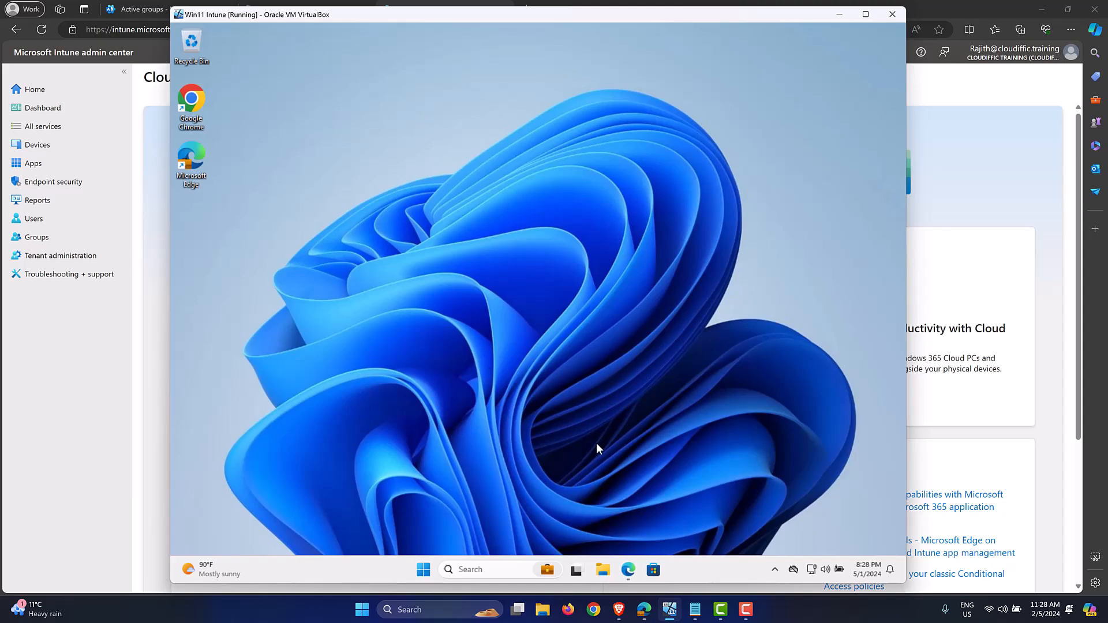
{"action": "mouse_move", "coordinate": [733, 326]}
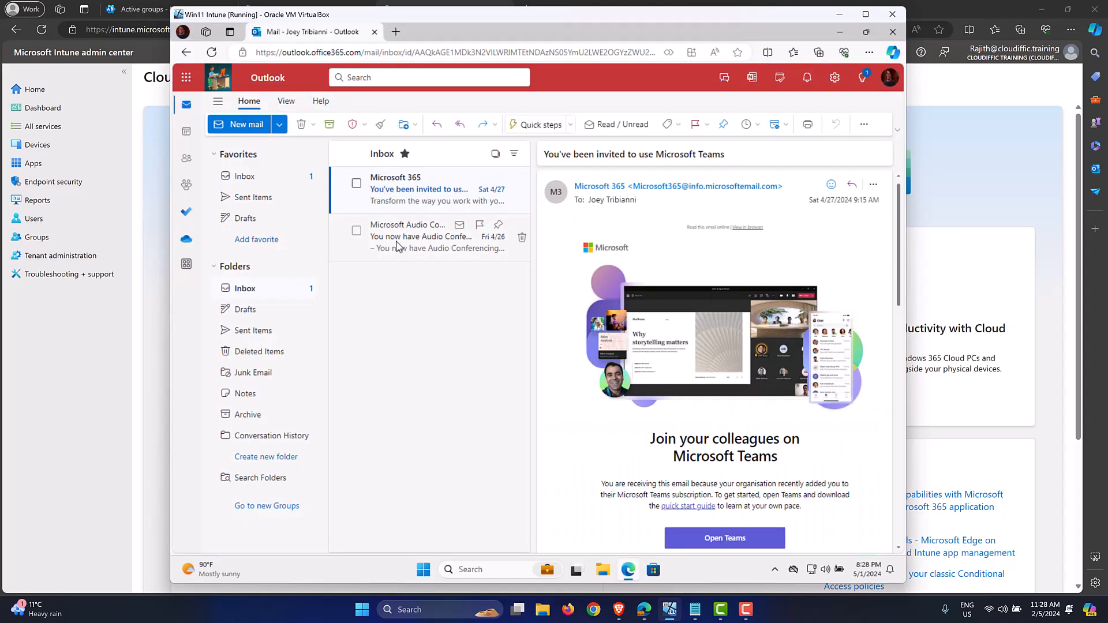
{"action": "left_click", "coordinate": [421, 237]}
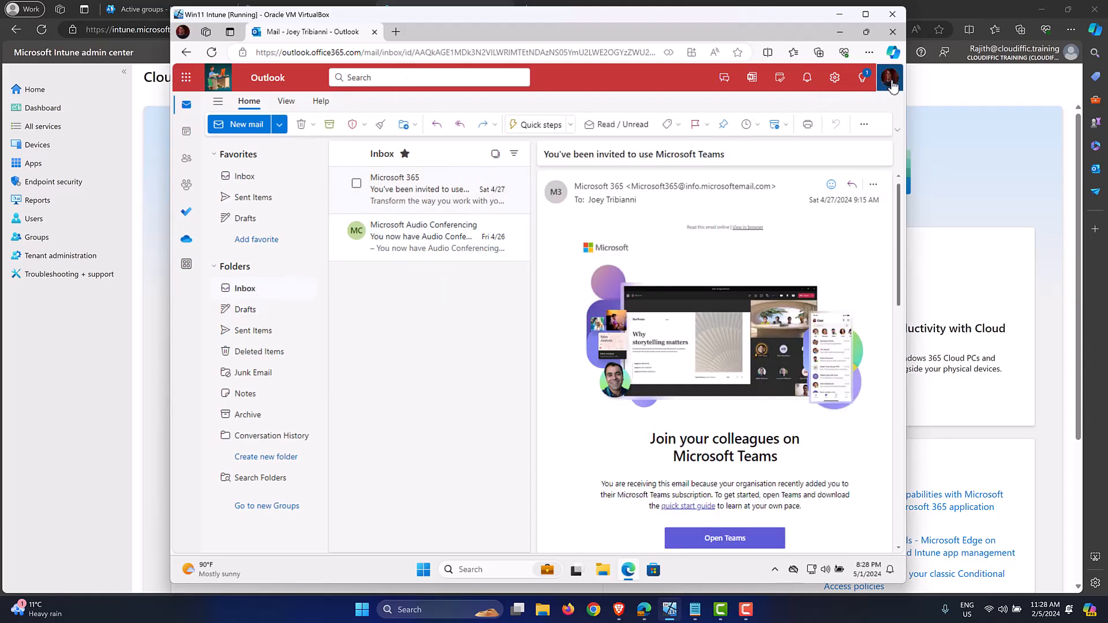
{"action": "left_click", "coordinate": [889, 76]}
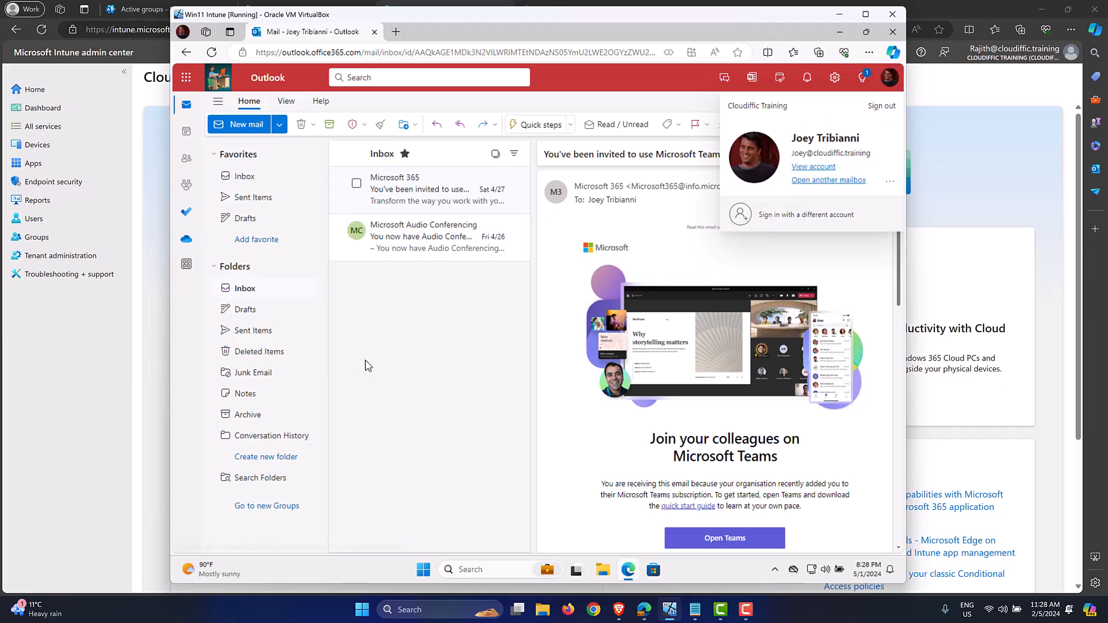
{"action": "mouse_move", "coordinate": [185, 242]}
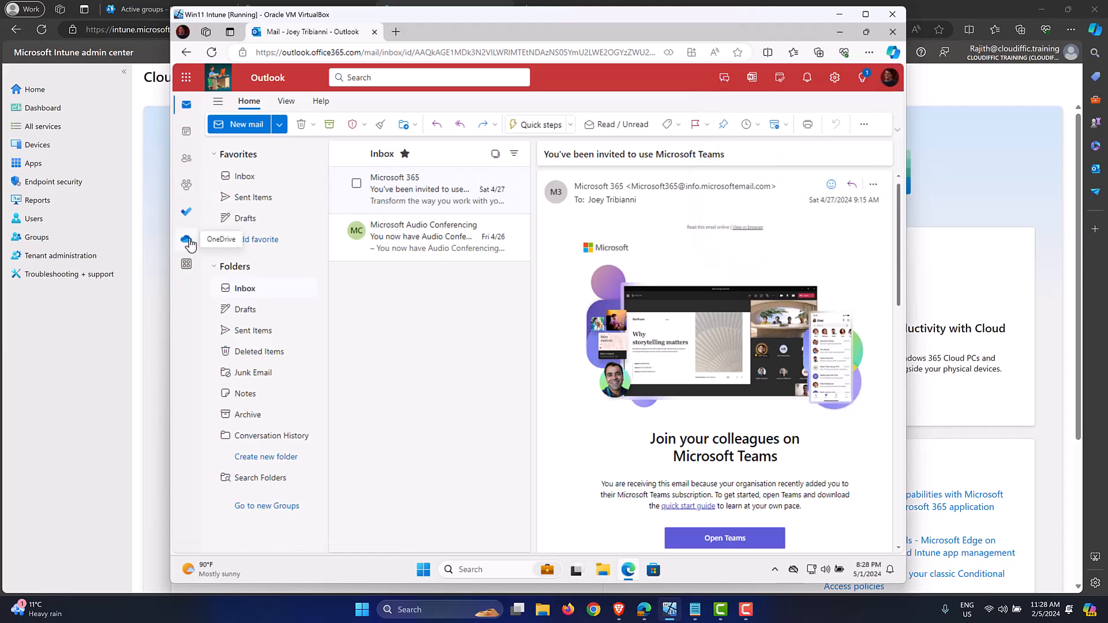
{"action": "left_click", "coordinate": [186, 239]}
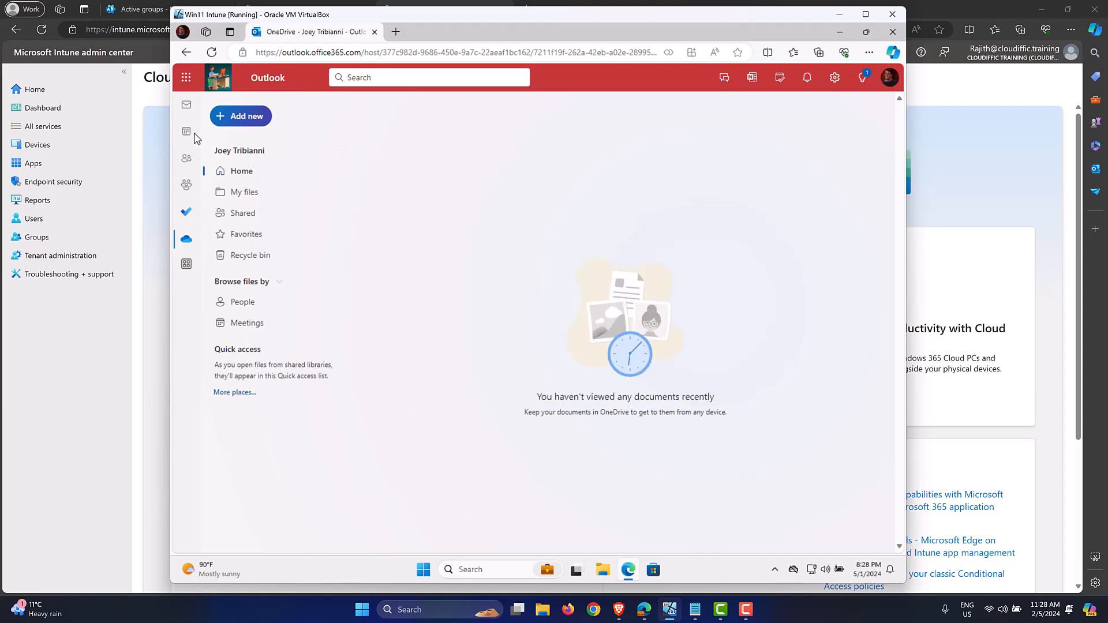
{"action": "left_click", "coordinate": [185, 131]}
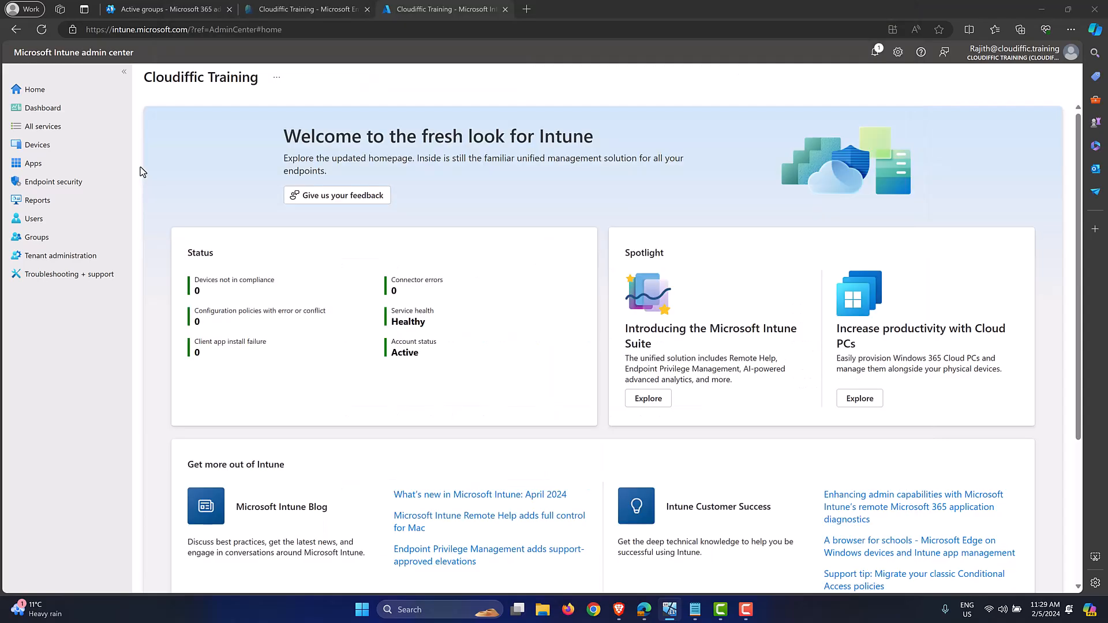
Navigate via Devices to Conditional access under Manage devices
{"action": "left_click", "coordinate": [184, 29]}
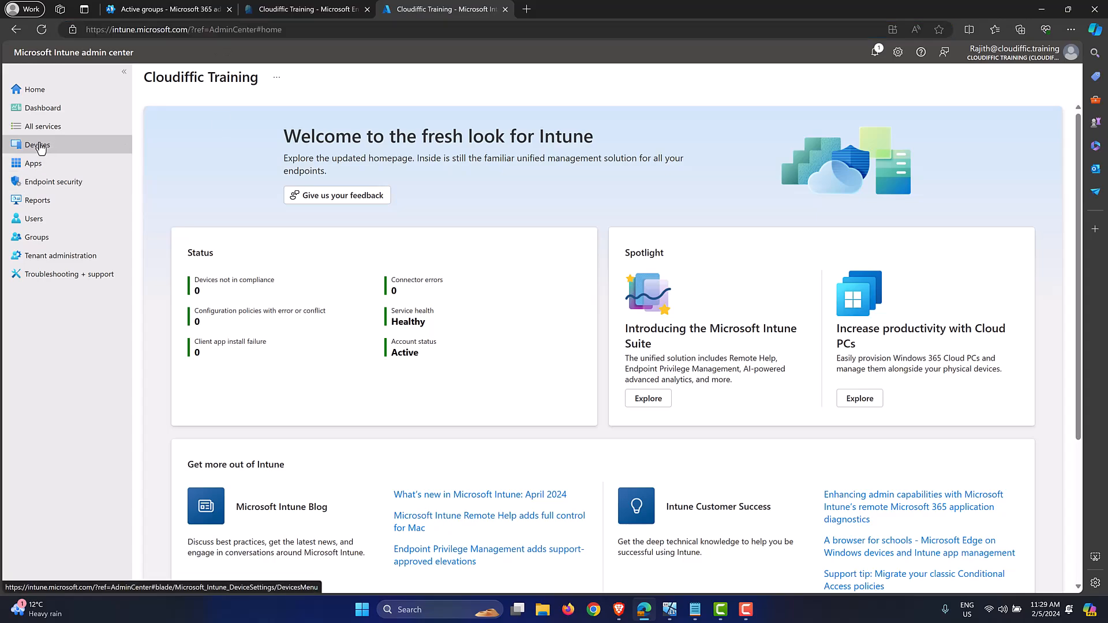
{"action": "left_click", "coordinate": [37, 144]}
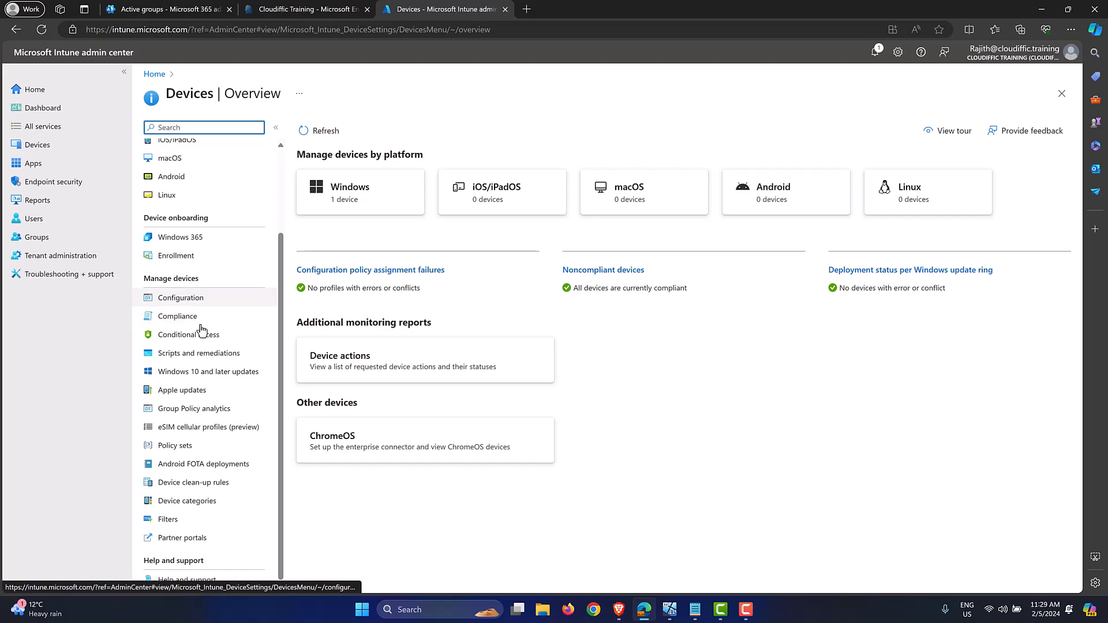
{"action": "left_click", "coordinate": [188, 335]}
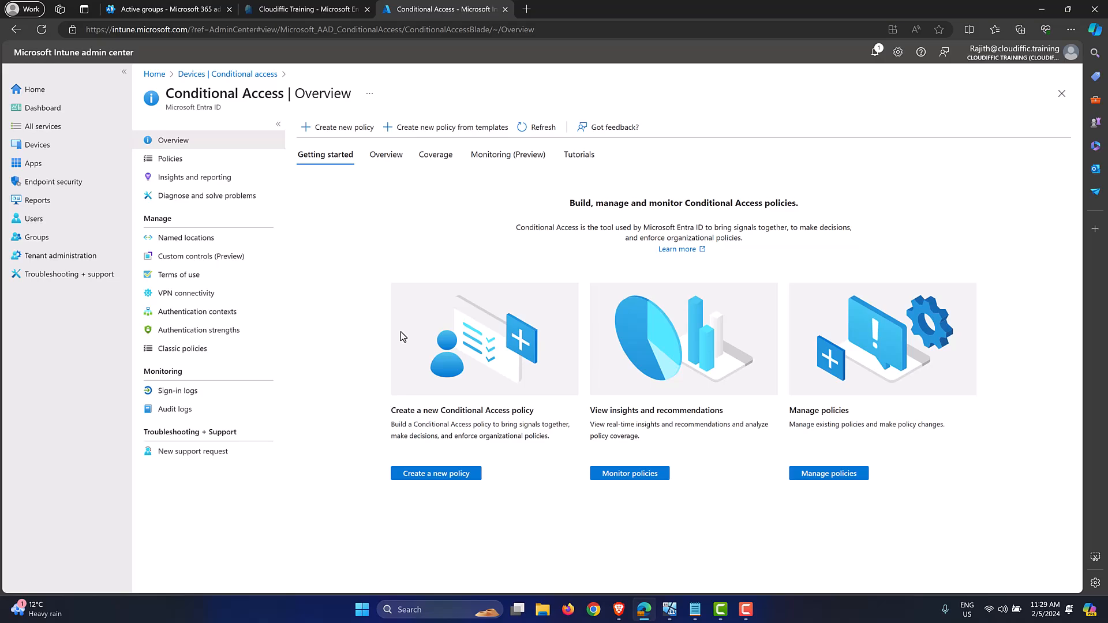
{"action": "mouse_move", "coordinate": [280, 265]}
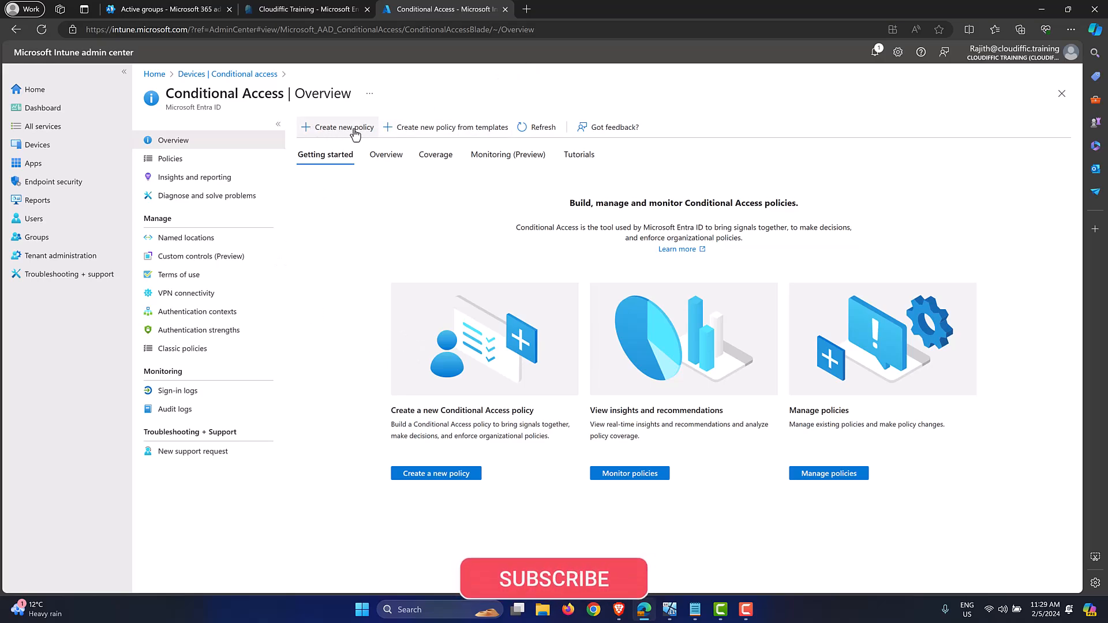
Create a new policy named 'Block M365 Apps When Connecting From A Personal Device'
{"action": "left_click", "coordinate": [343, 127]}
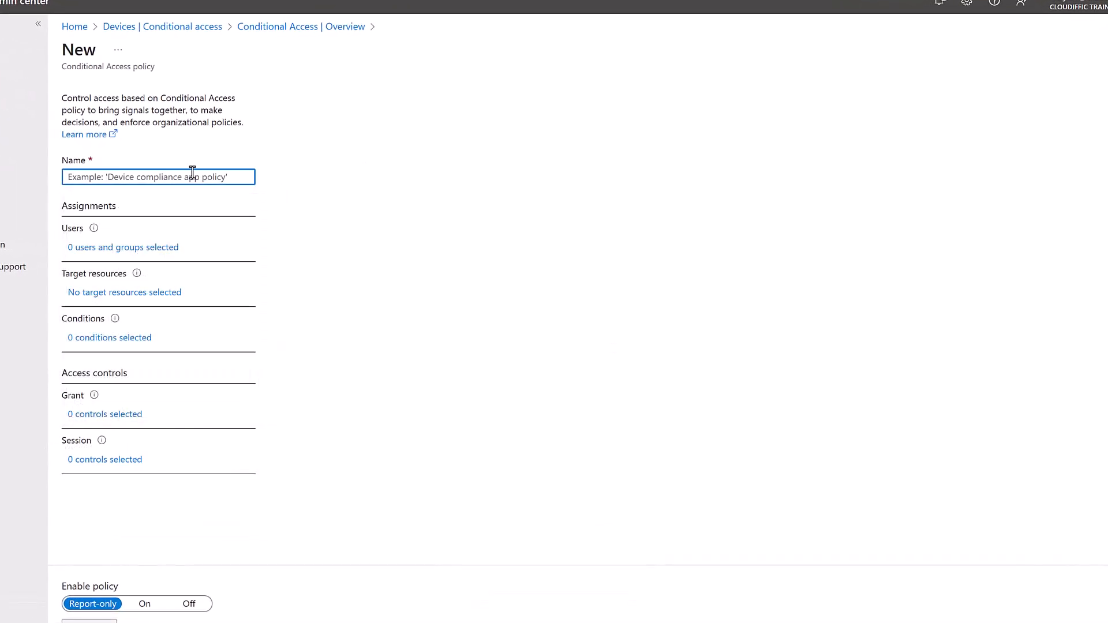
{"action": "type", "text": "Block"}
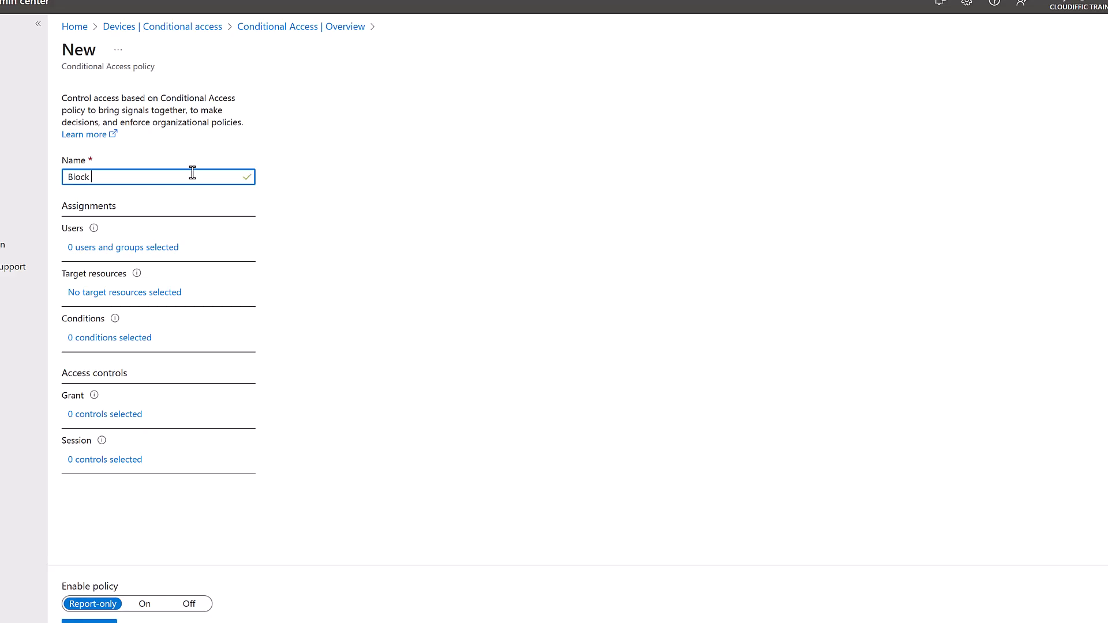
{"action": "type", "text": "M365 Apps When"}
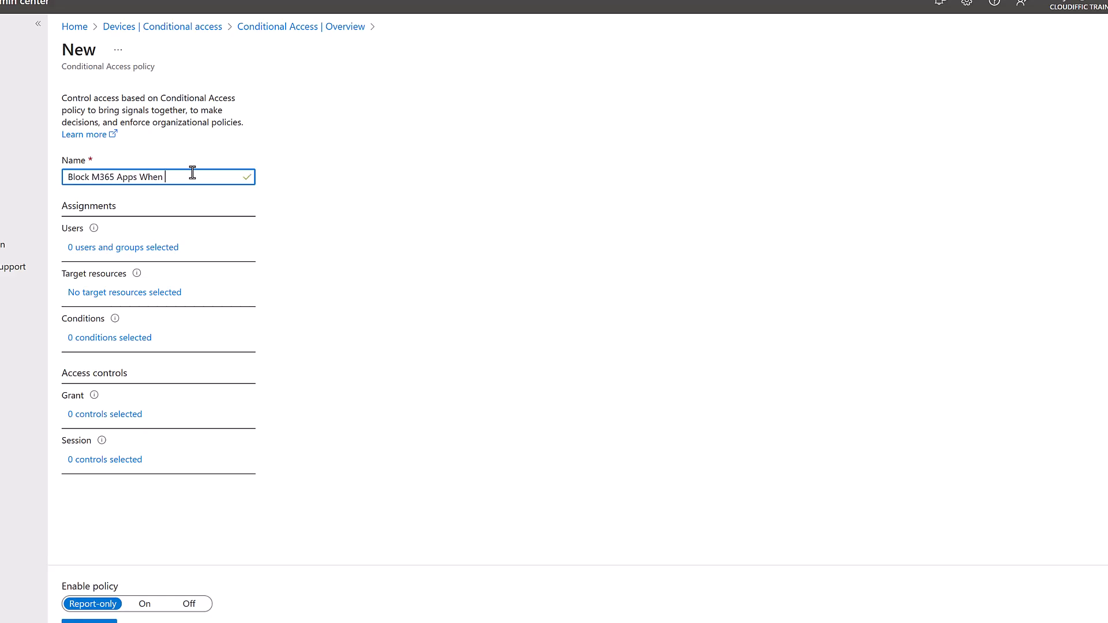
{"action": "type", "text": "Connecting From A Personal Device"}
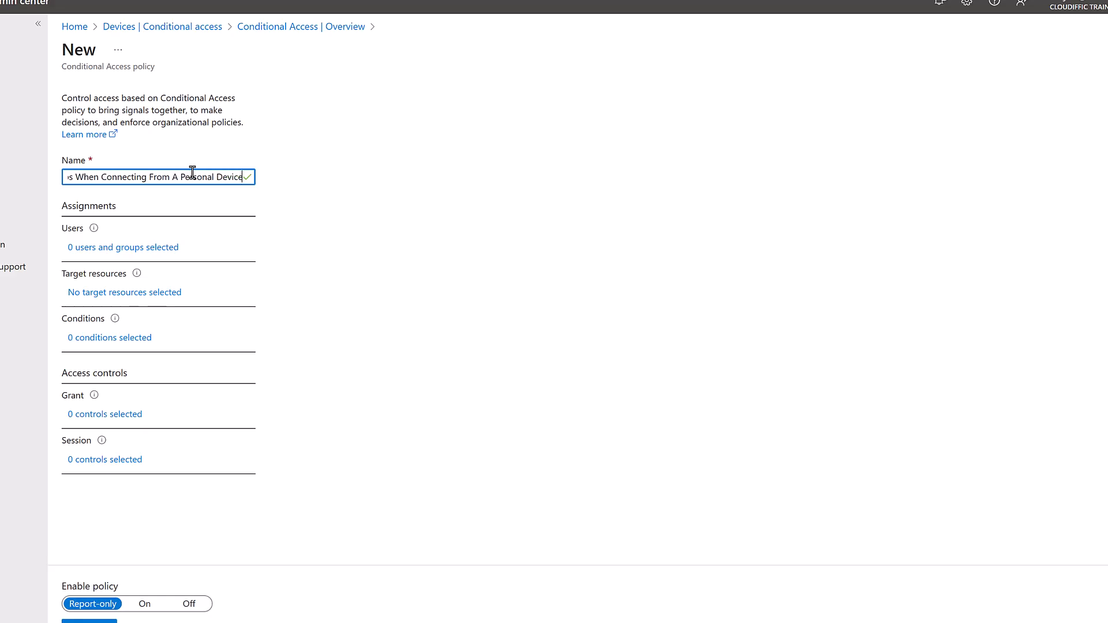
{"action": "left_click", "coordinate": [123, 247]}
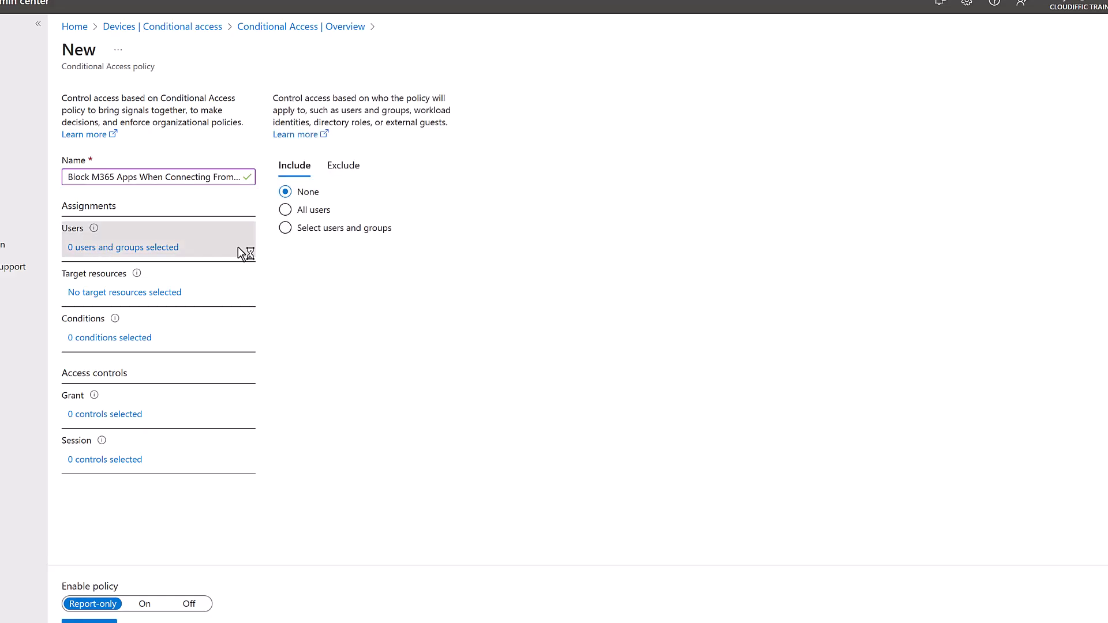
Include All users and exclude the Global Administrator directory role
{"action": "left_click", "coordinate": [286, 210]}
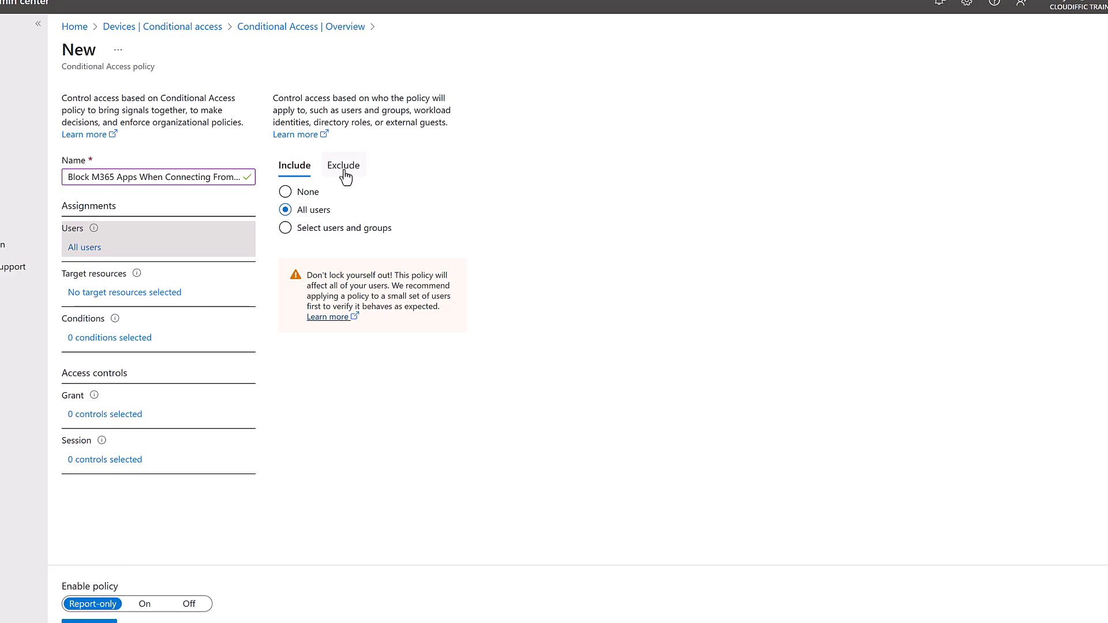
{"action": "left_click", "coordinate": [343, 165]}
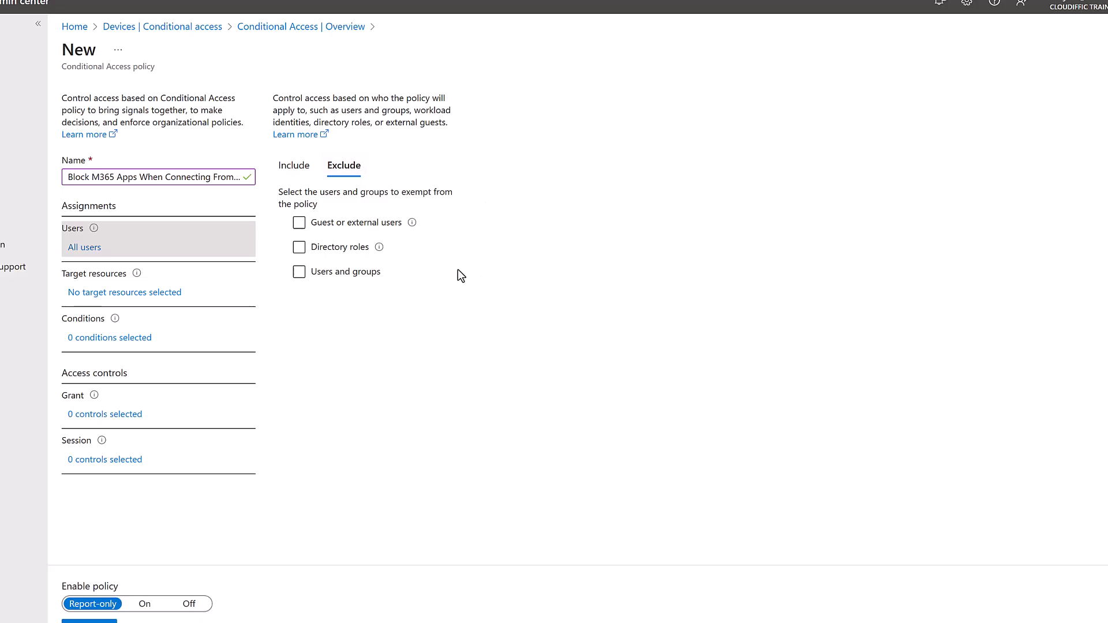
{"action": "left_click", "coordinate": [299, 247]}
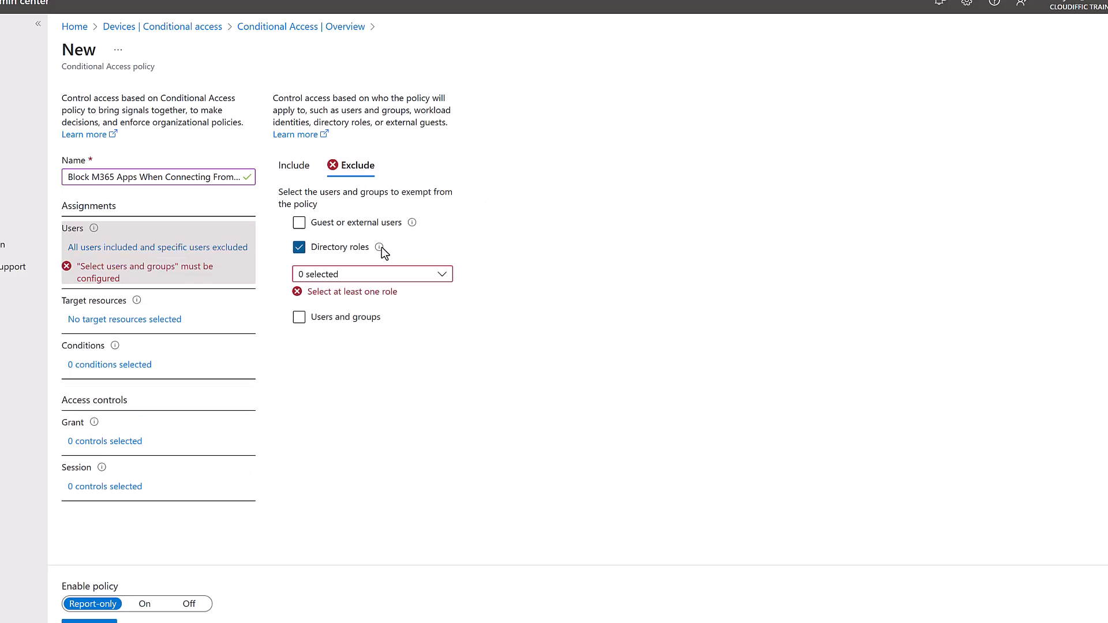
{"action": "left_click", "coordinate": [373, 275]}
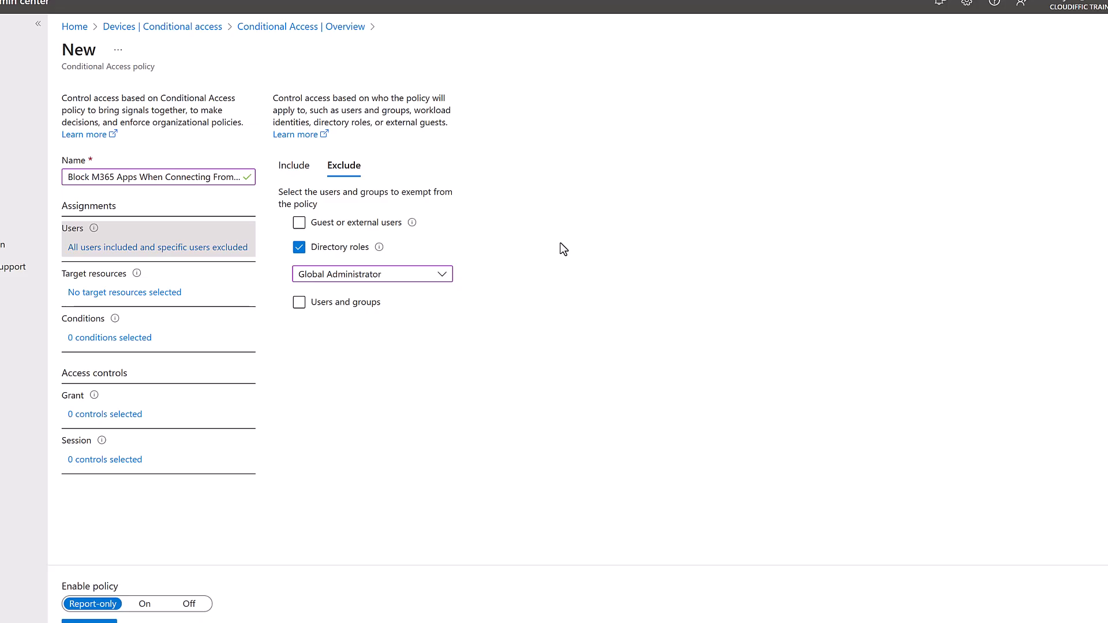
{"action": "left_click", "coordinate": [294, 166]}
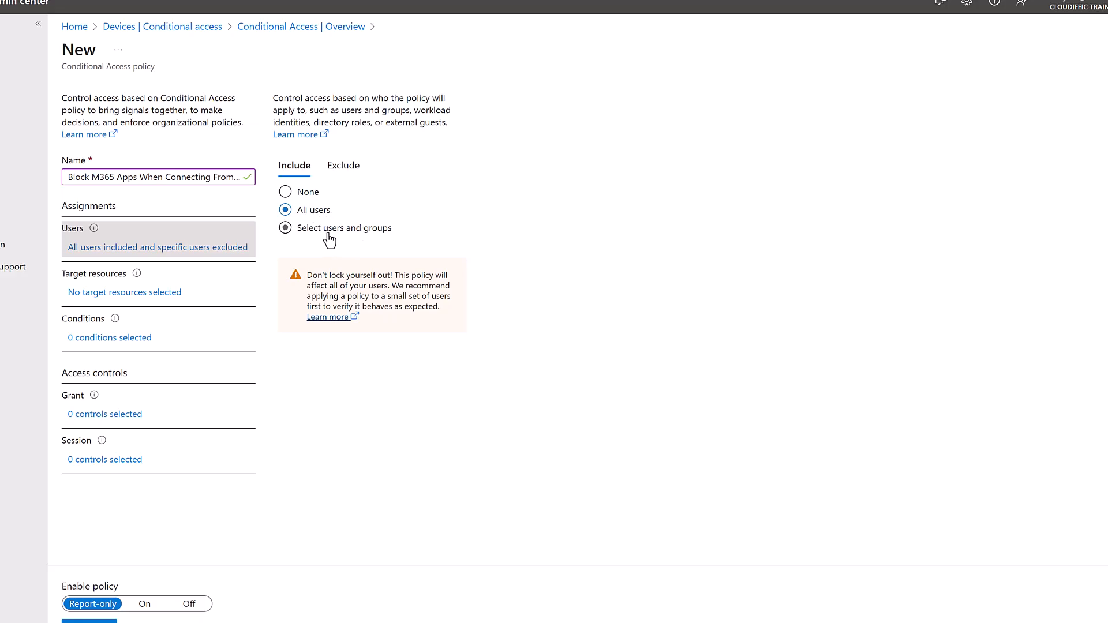
Switch the included users to the Intune Test Users group
{"action": "left_click", "coordinate": [286, 210]}
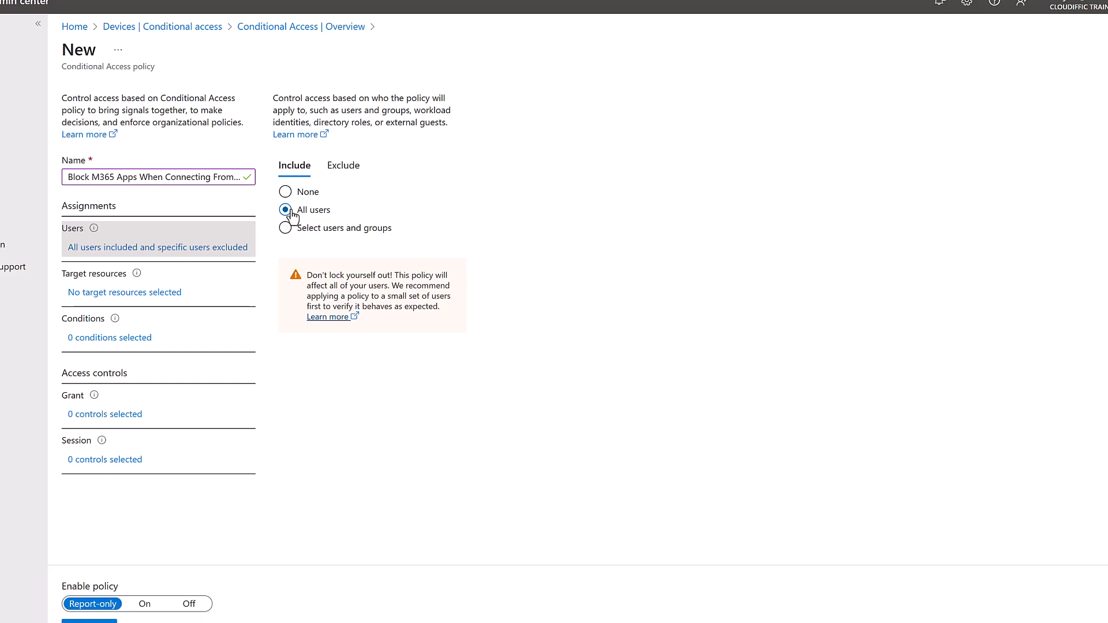
{"action": "left_click", "coordinate": [286, 227]}
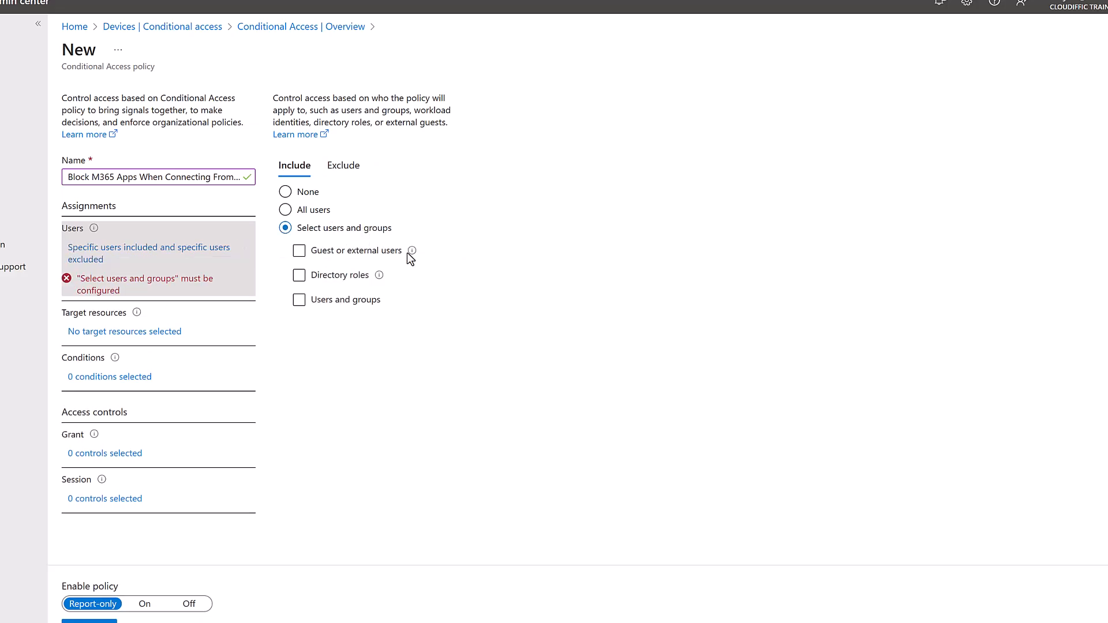
{"action": "left_click", "coordinate": [298, 299]}
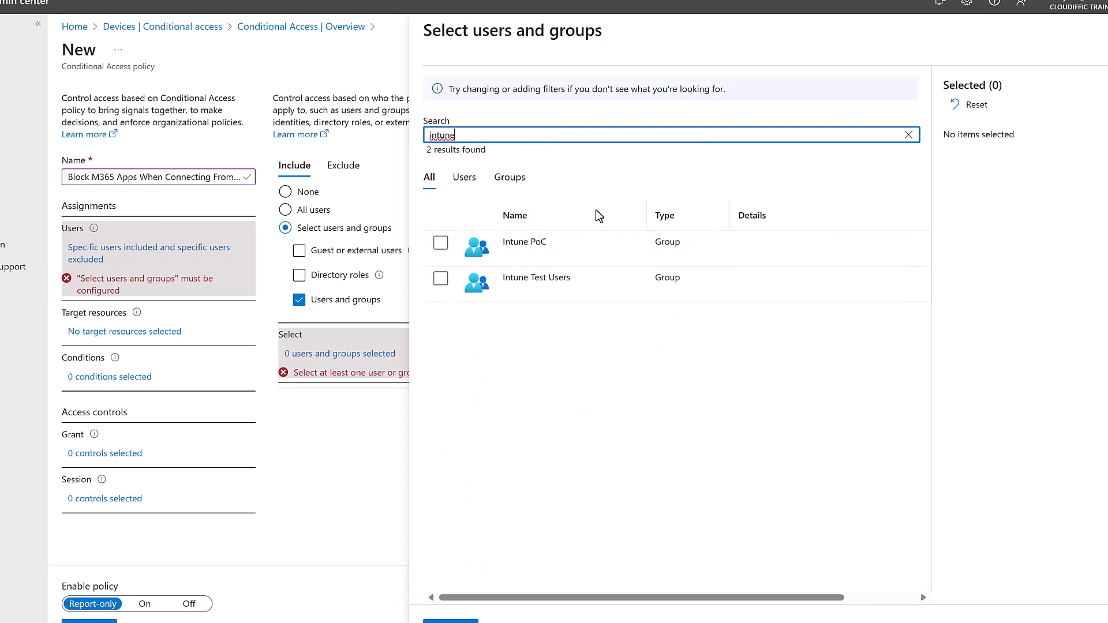
{"action": "left_click", "coordinate": [441, 278]}
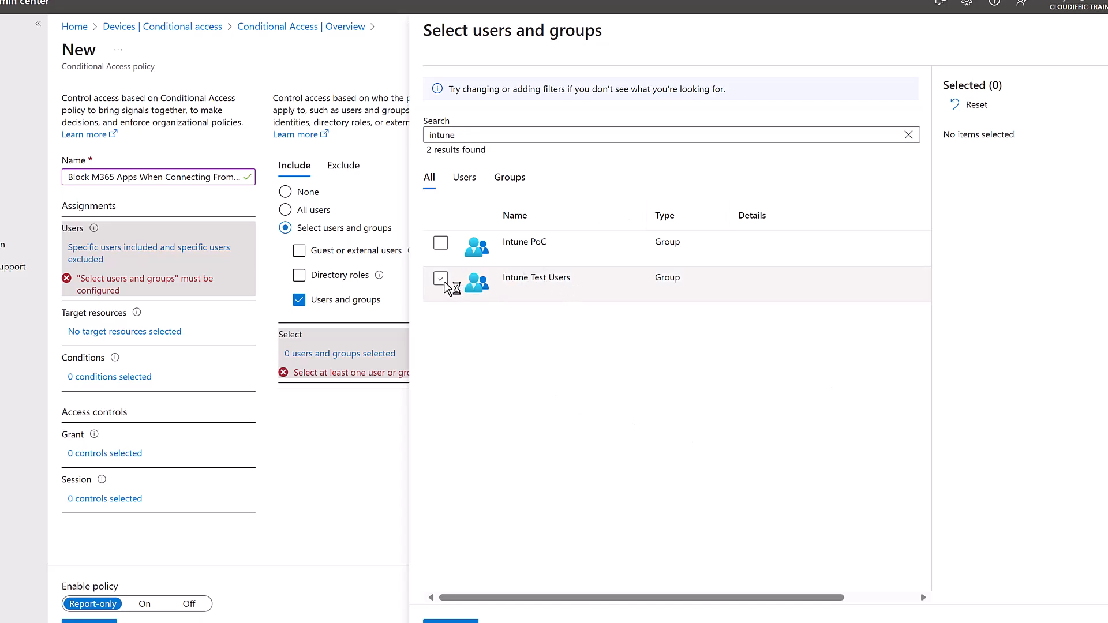
{"action": "left_click", "coordinate": [440, 277]}
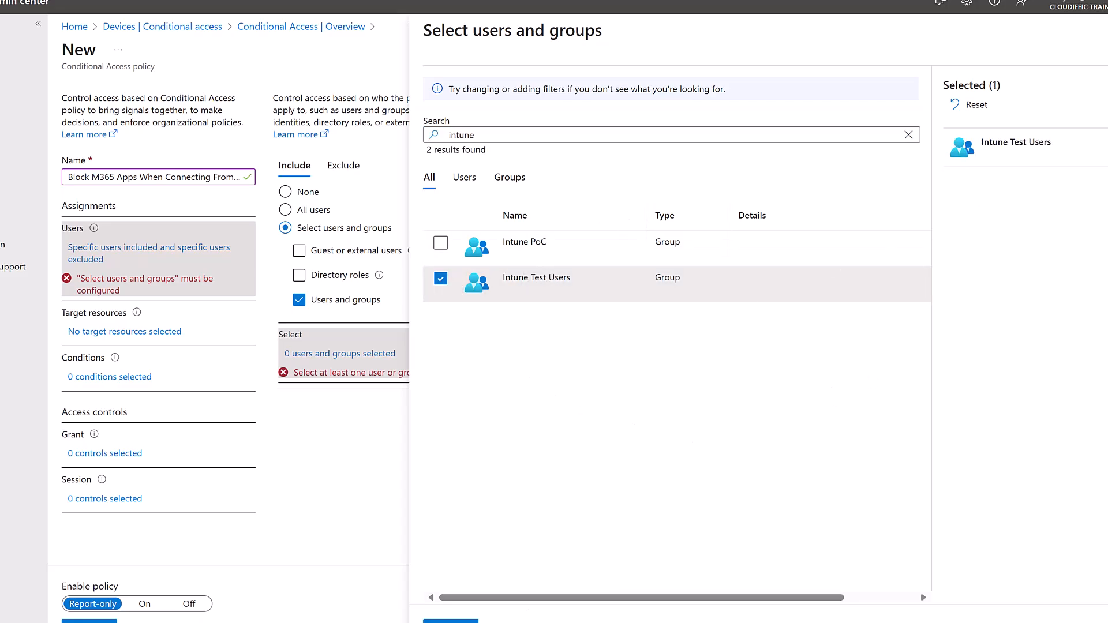
{"action": "left_click", "coordinate": [450, 620]}
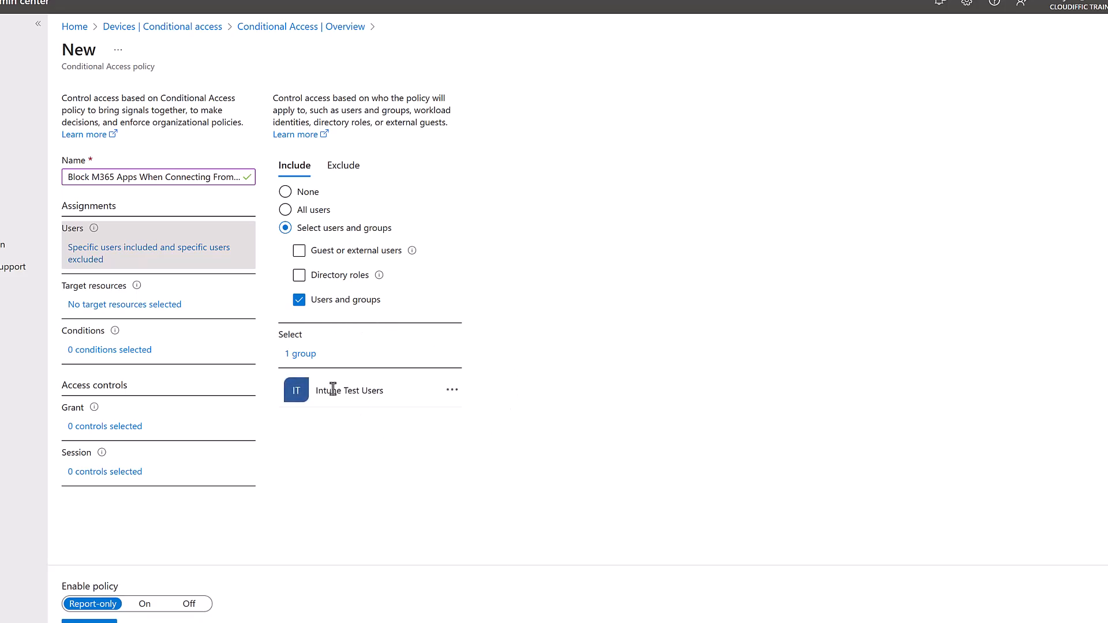
{"action": "mouse_move", "coordinate": [325, 373]}
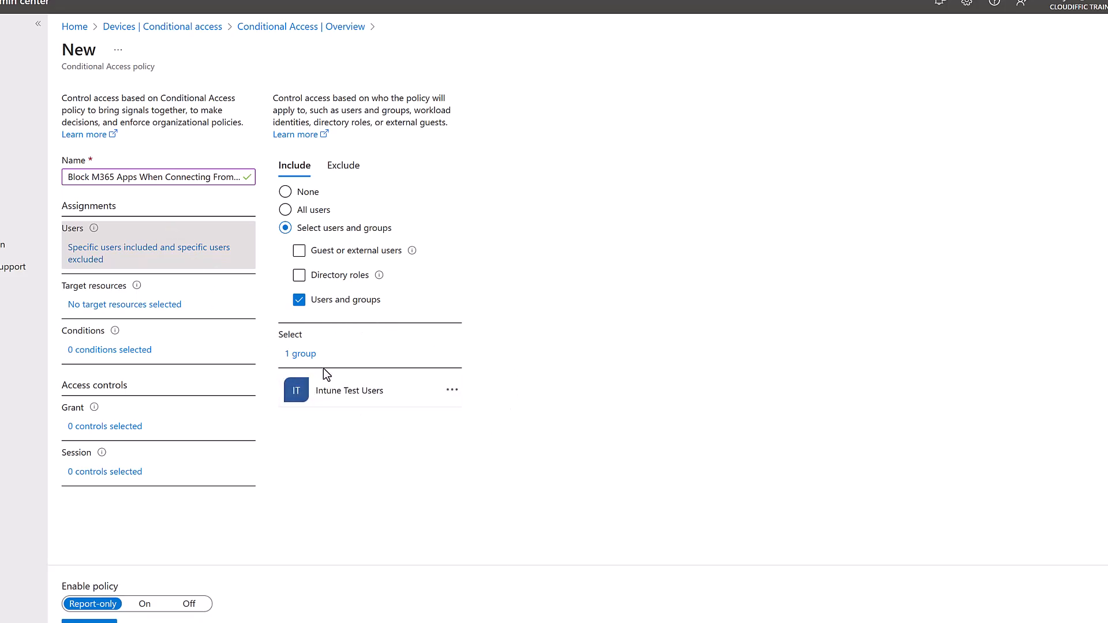
{"action": "mouse_move", "coordinate": [381, 245]}
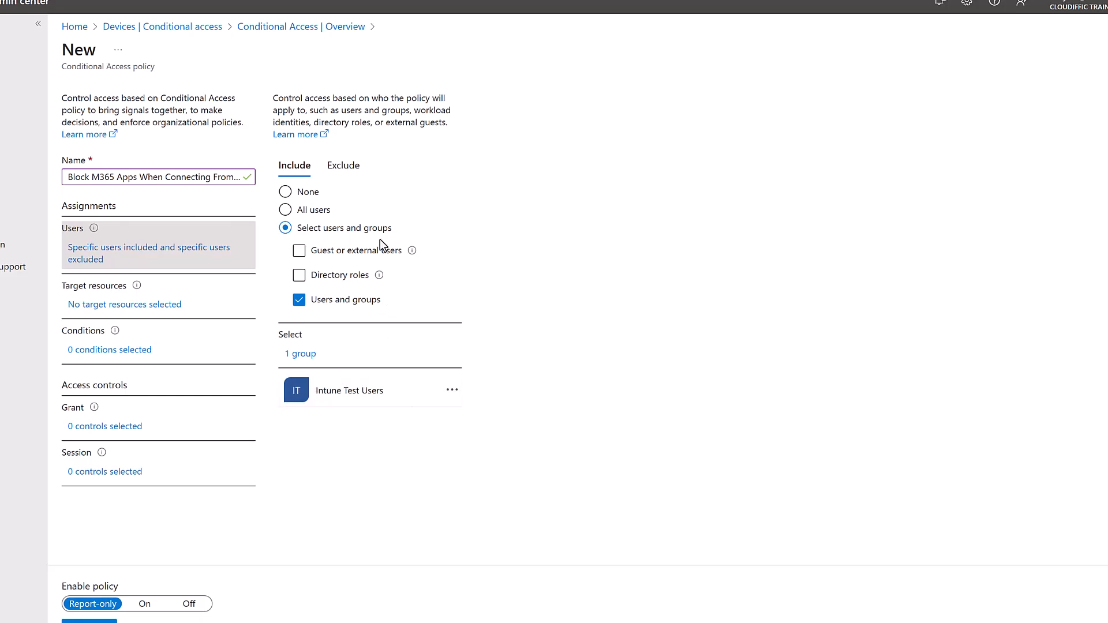
Review the Exclude tab to confirm Global Administrator remains excluded
{"action": "left_click", "coordinate": [344, 166]}
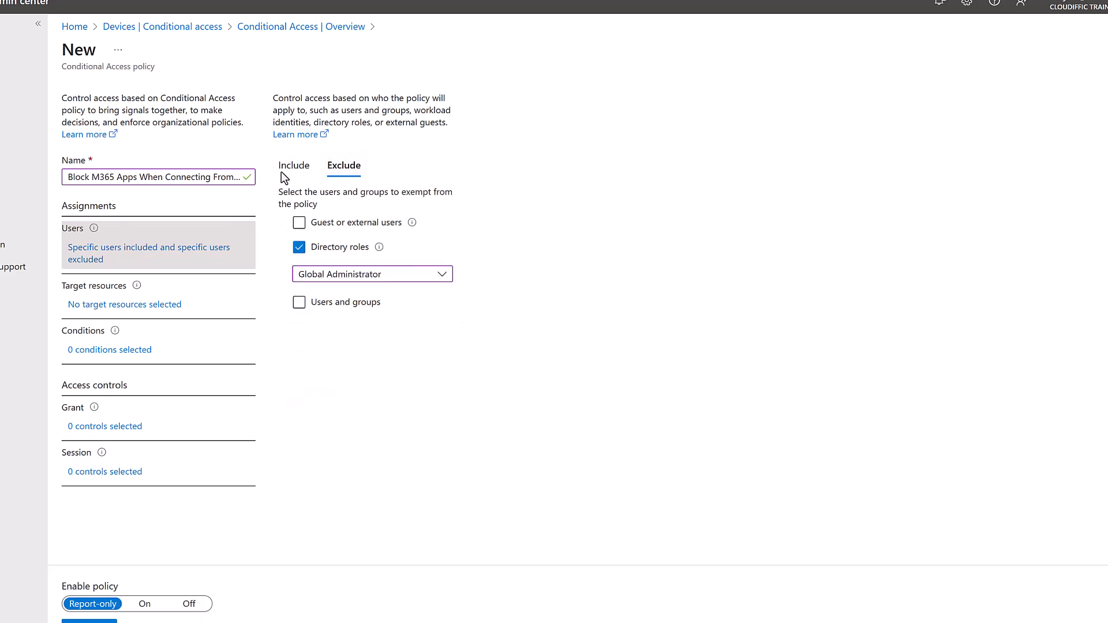
{"action": "left_click", "coordinate": [294, 166]}
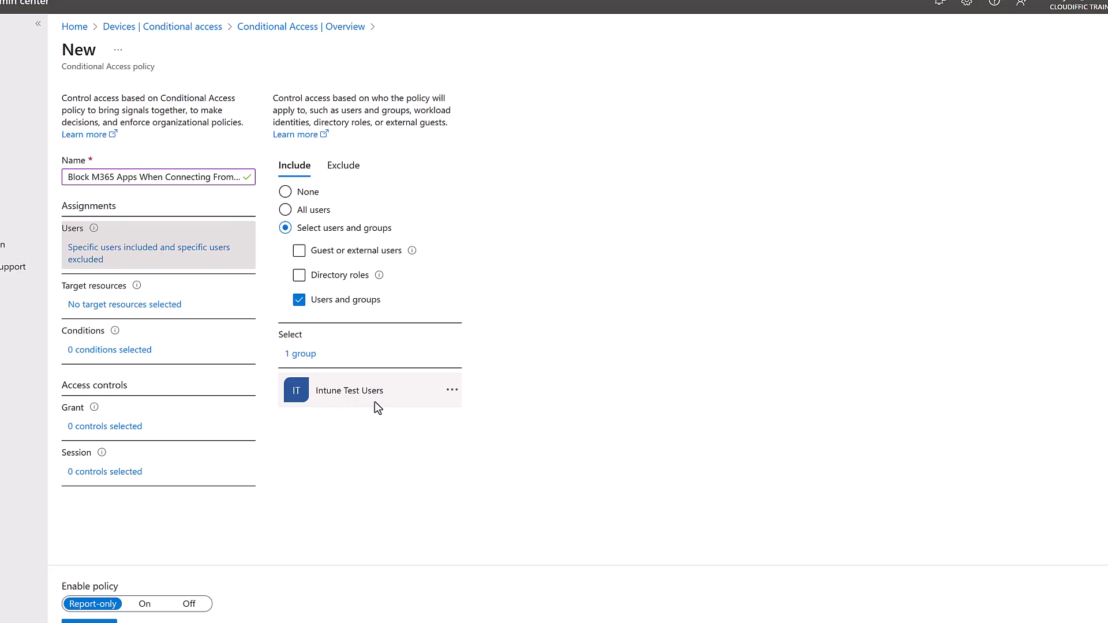
{"action": "left_click", "coordinate": [343, 166]}
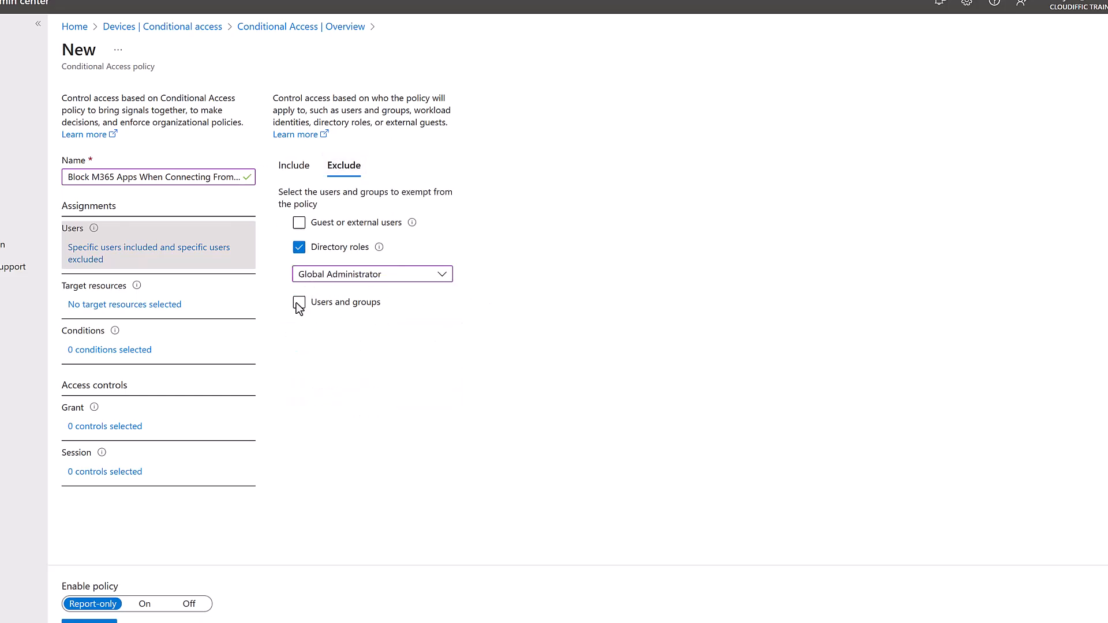
Set Target resources to include All cloud apps
{"action": "left_click", "coordinate": [123, 305]}
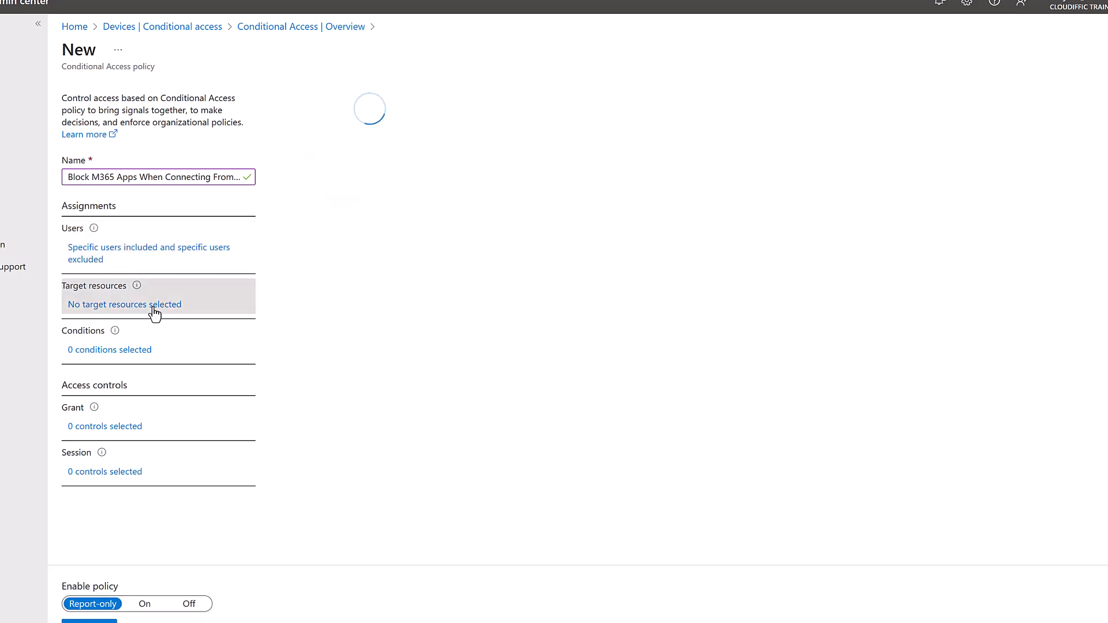
{"action": "left_click", "coordinate": [123, 304]}
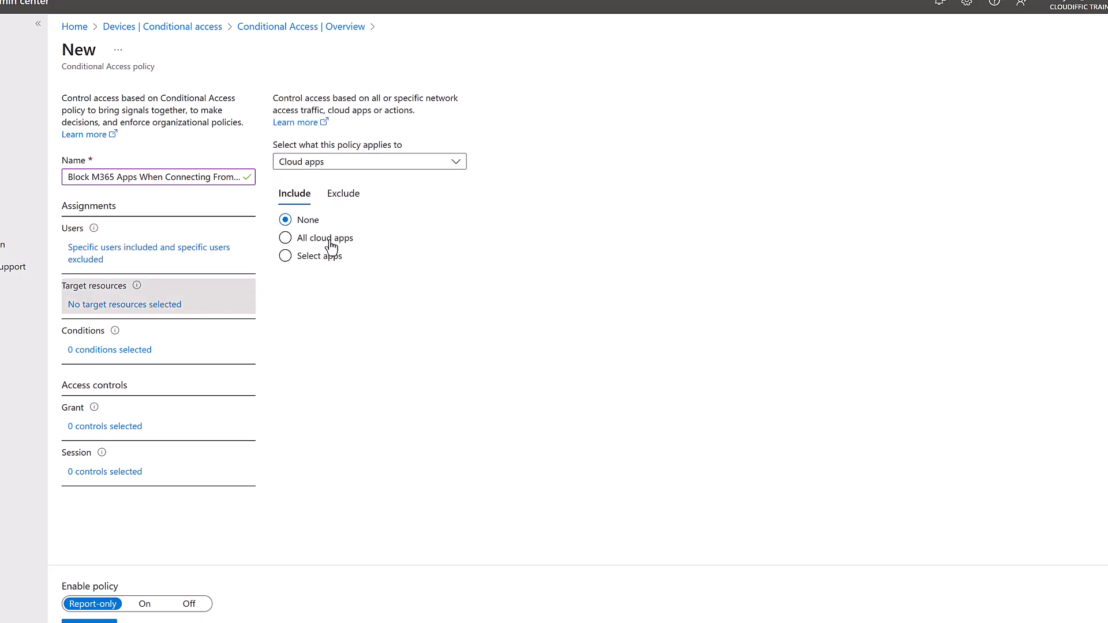
{"action": "left_click", "coordinate": [285, 237]}
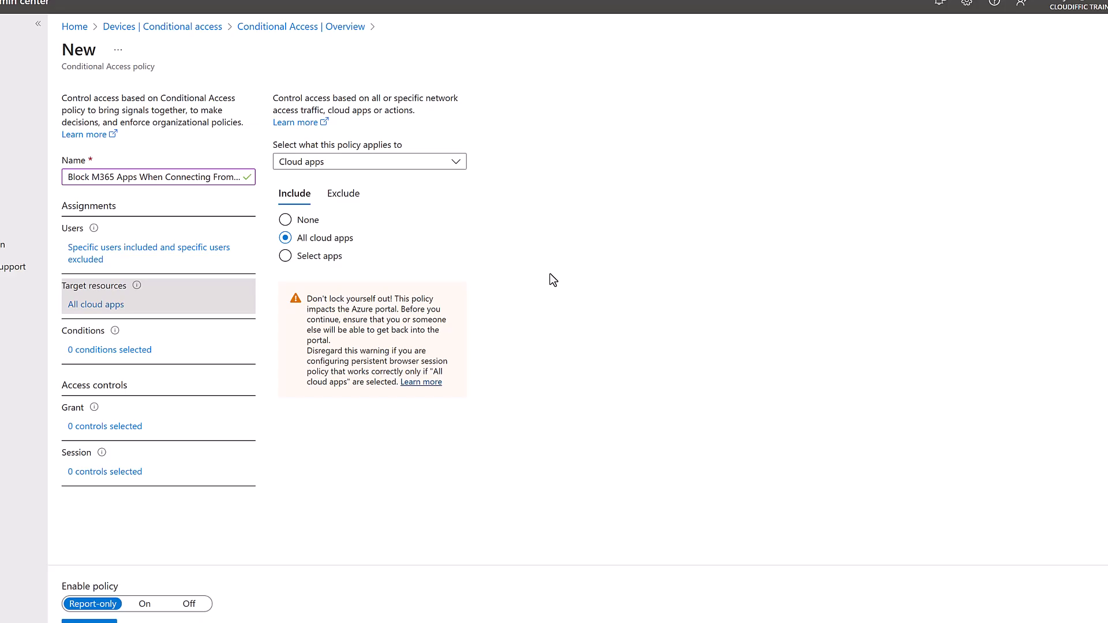
{"action": "mouse_move", "coordinate": [194, 363]}
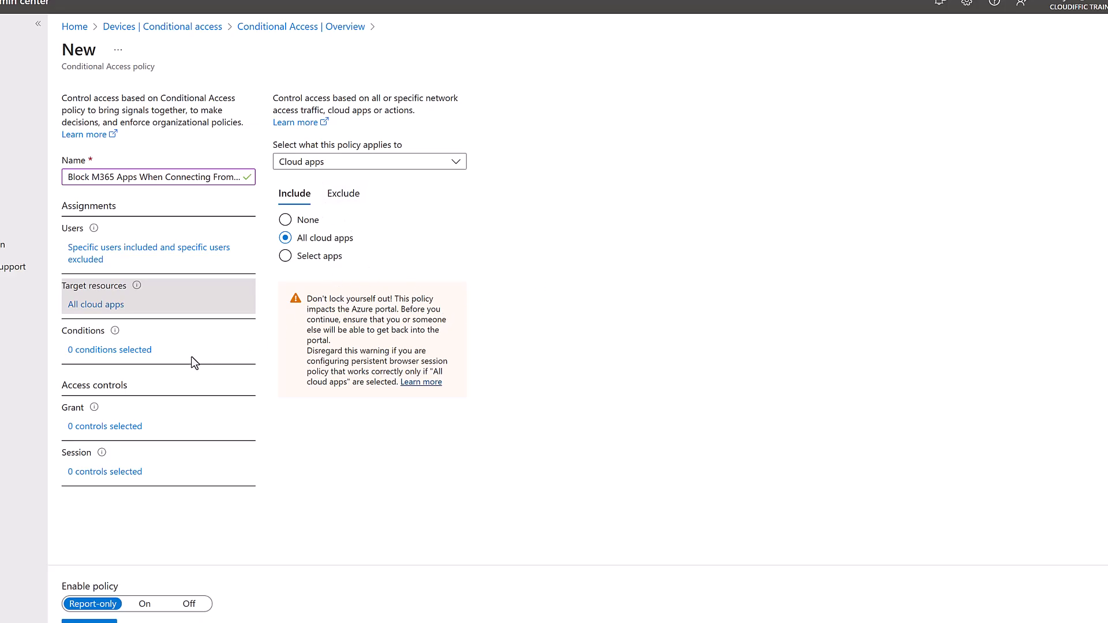
Configure the device platforms condition to include Windows and macOS
{"action": "left_click", "coordinate": [109, 350]}
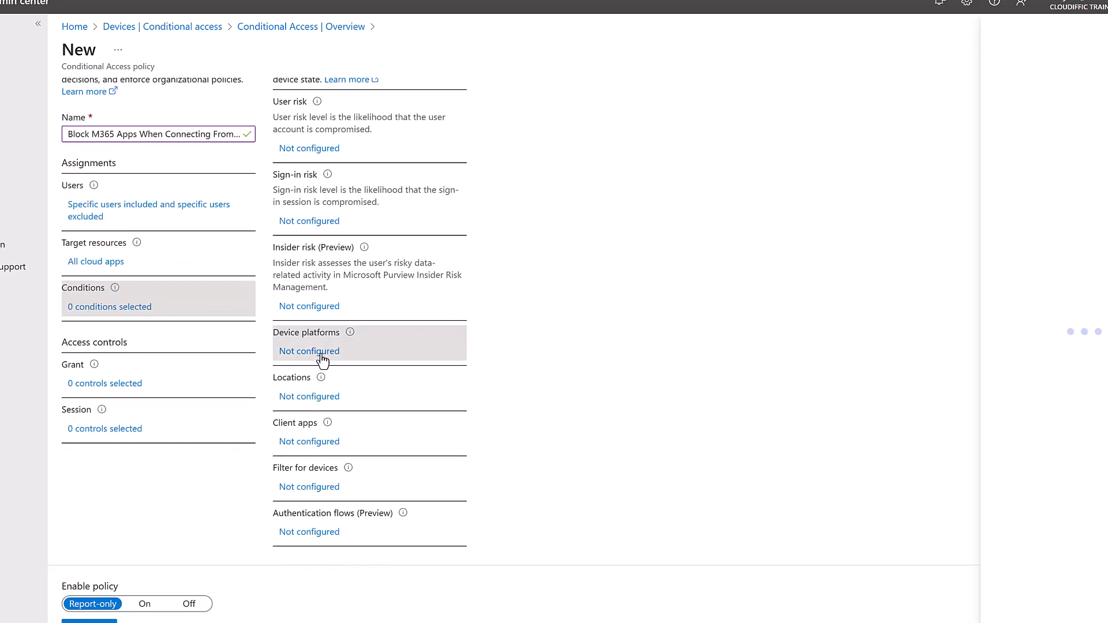
{"action": "left_click", "coordinate": [309, 352]}
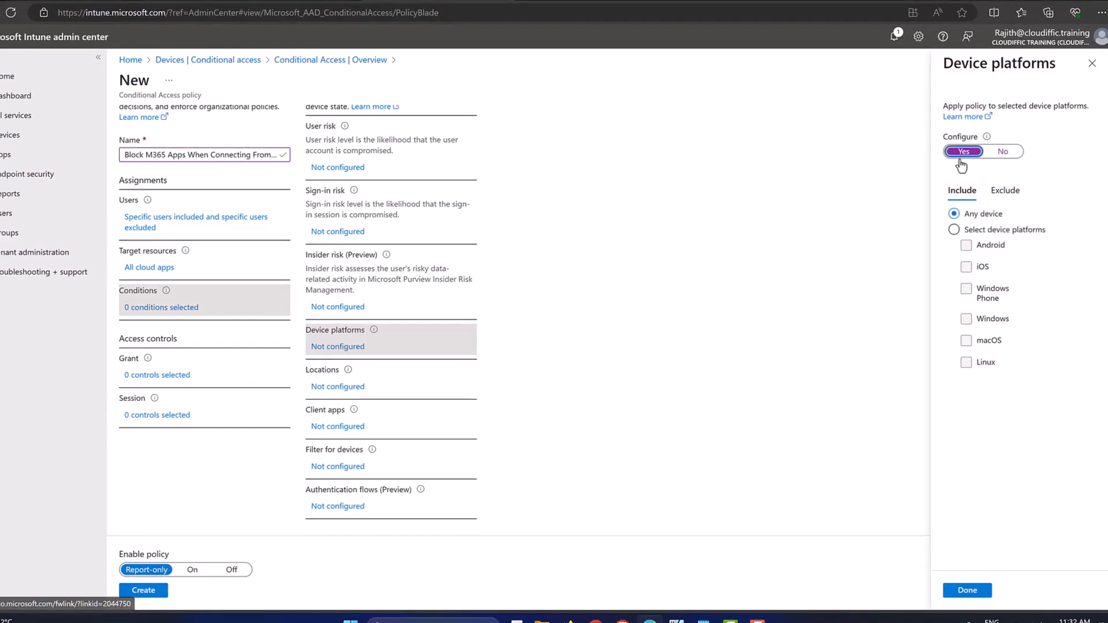
{"action": "left_click", "coordinate": [954, 229]}
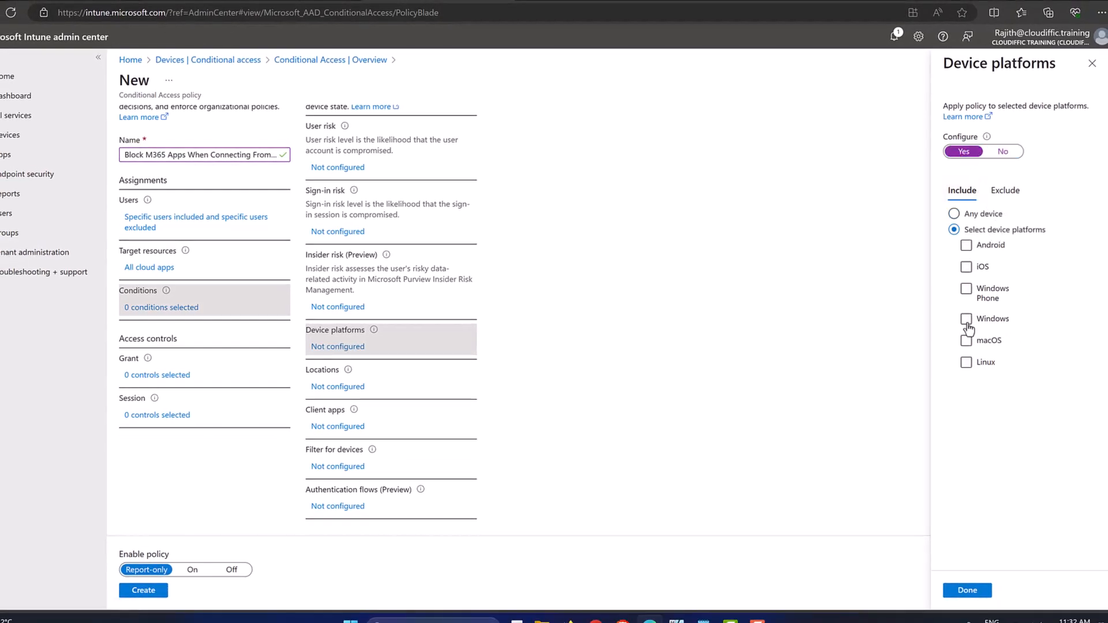
{"action": "left_click", "coordinate": [967, 319]}
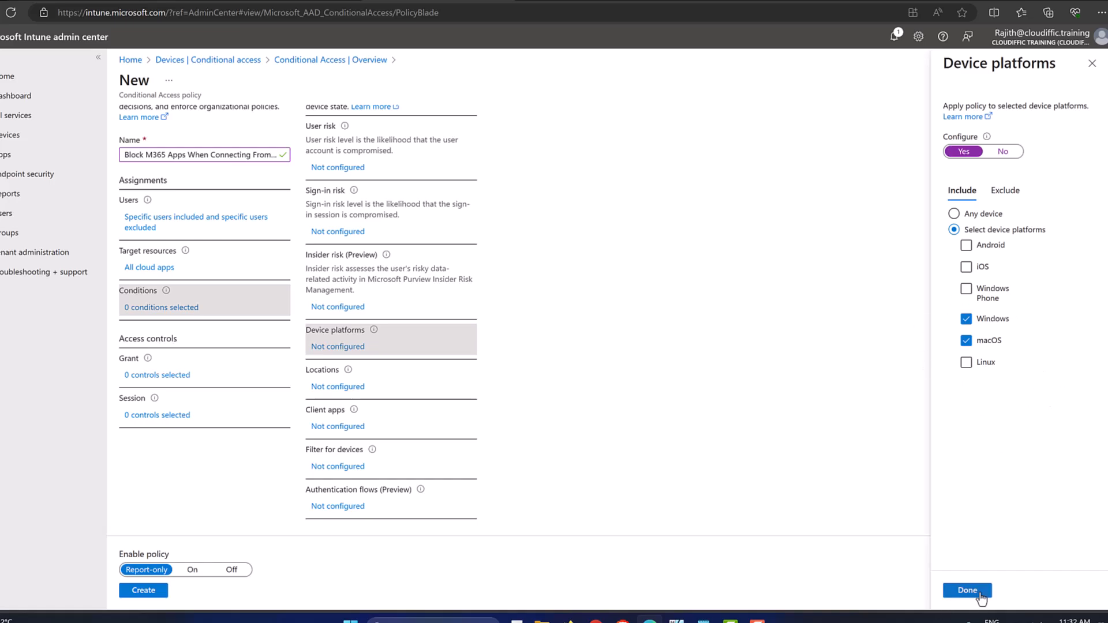
{"action": "left_click", "coordinate": [966, 590]}
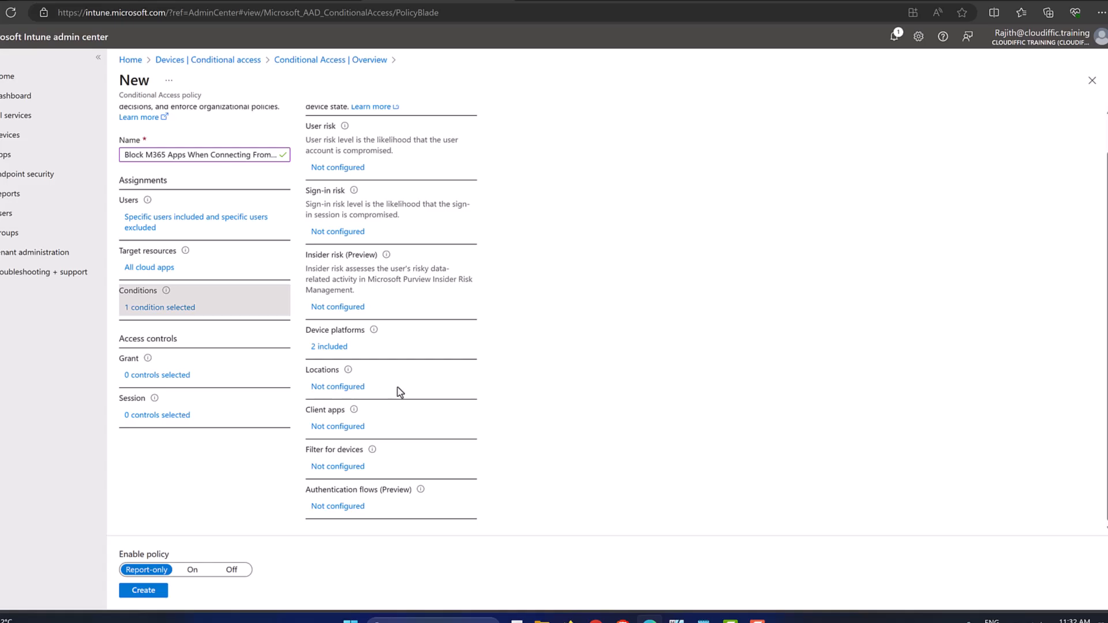
{"action": "mouse_move", "coordinate": [368, 378]}
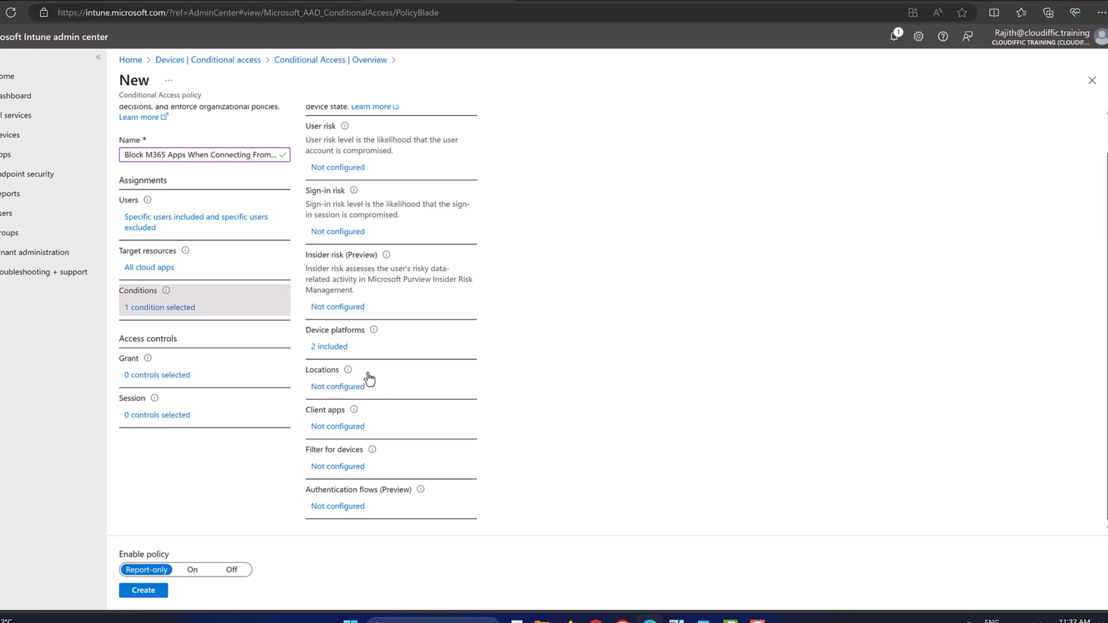
{"action": "mouse_move", "coordinate": [638, 445]}
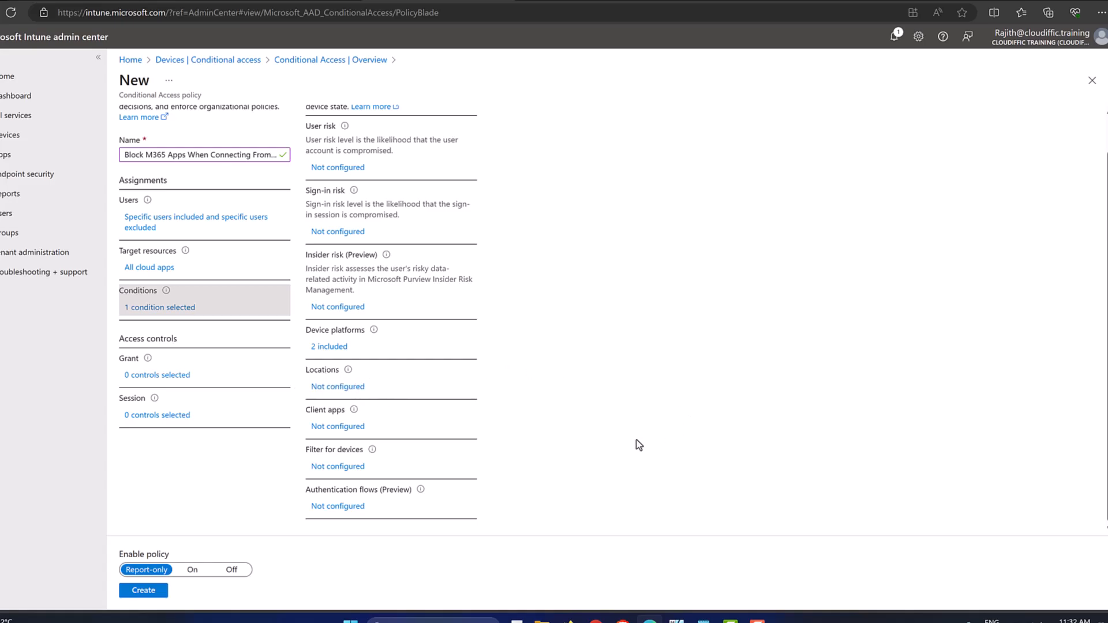
Configure the client apps condition with all four client app types
{"action": "left_click", "coordinate": [337, 426]}
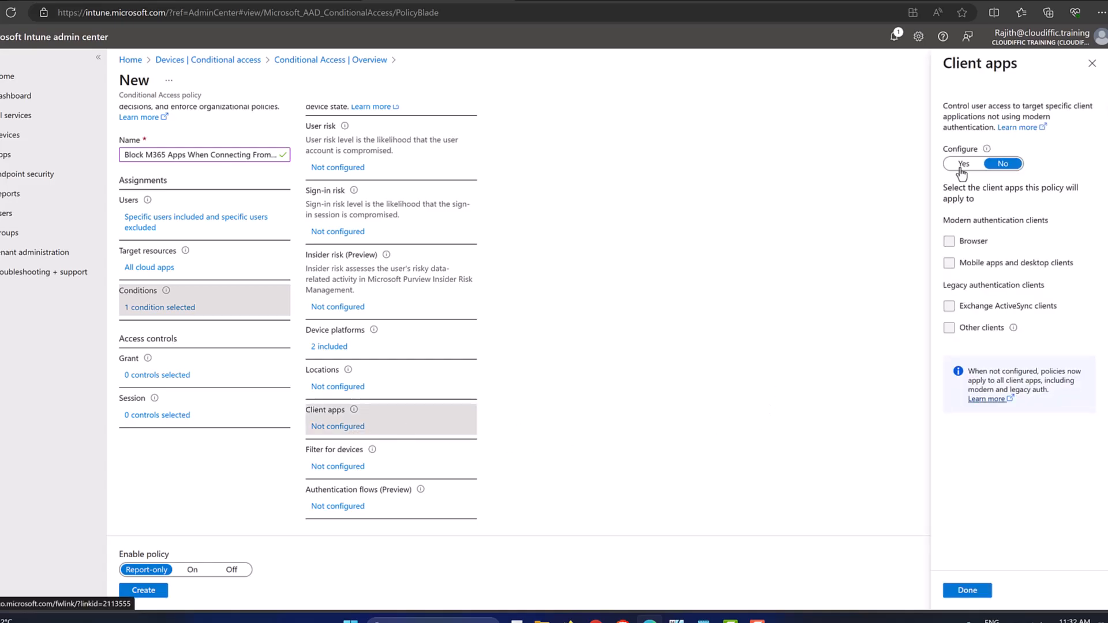
{"action": "left_click", "coordinate": [964, 164]}
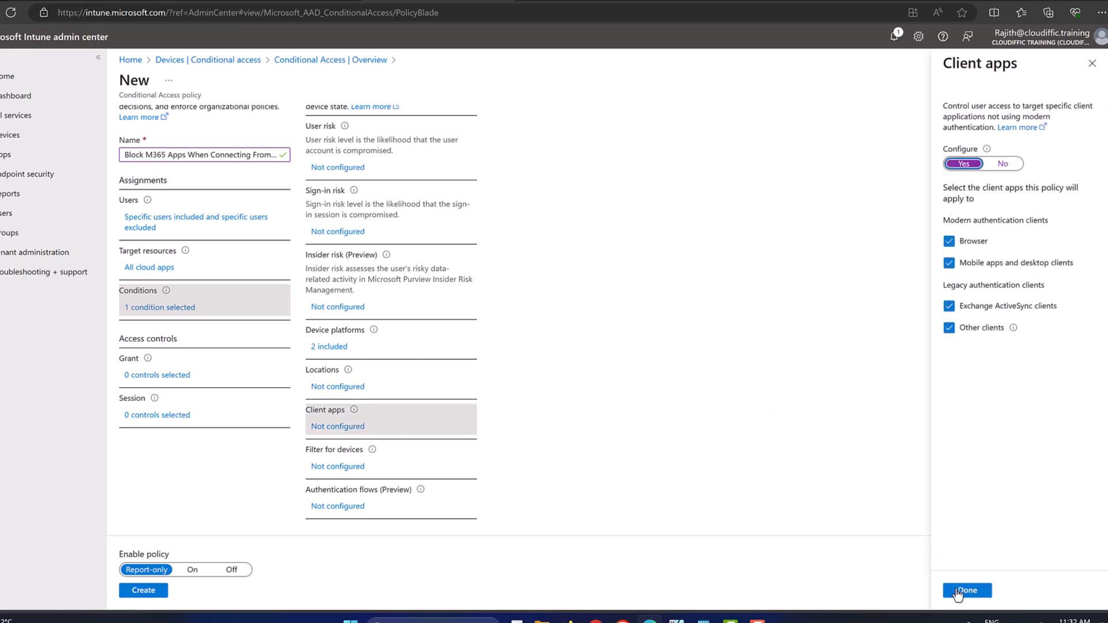
{"action": "left_click", "coordinate": [967, 590]}
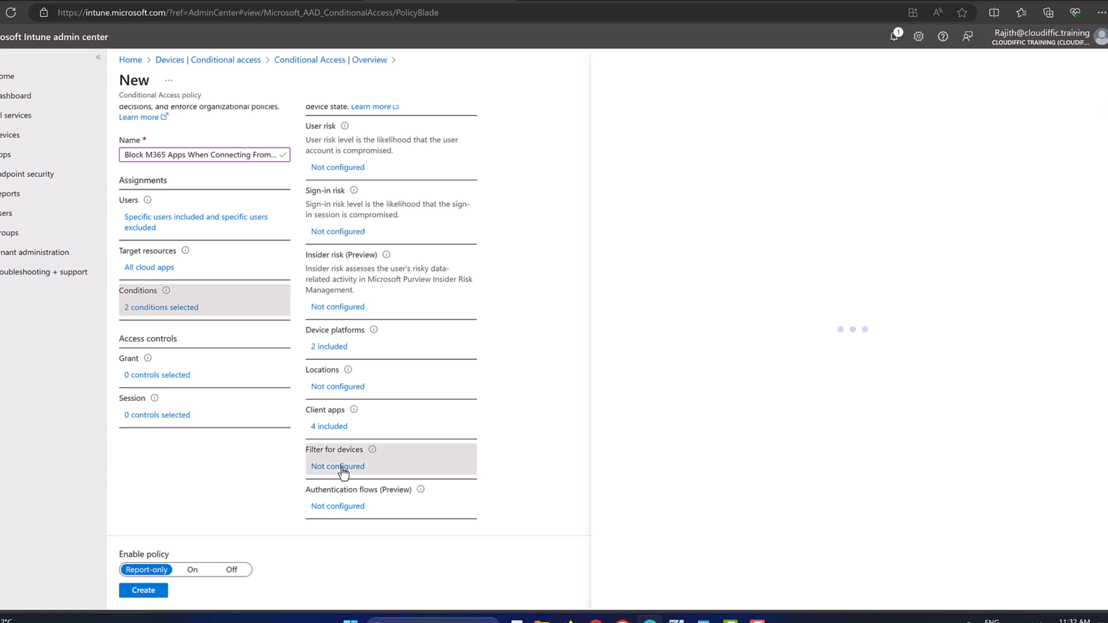
Include filtered devices with a first rule: deviceOwnership Equals Personal
{"action": "left_click", "coordinate": [337, 465]}
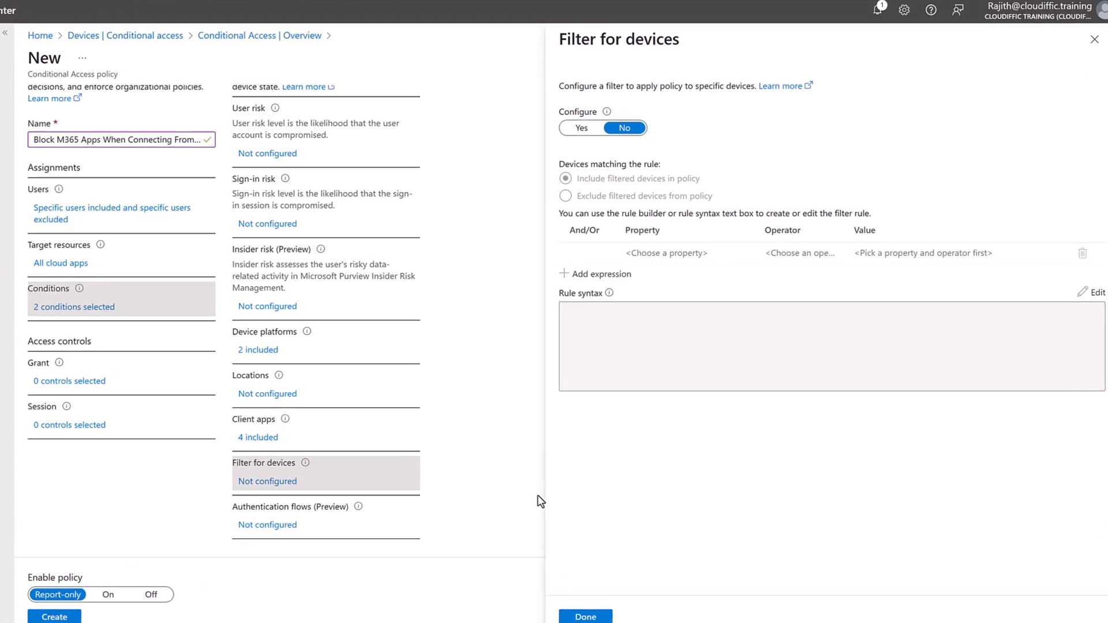
{"action": "scroll", "scroll_direction": "down", "scroll_amount": 3}
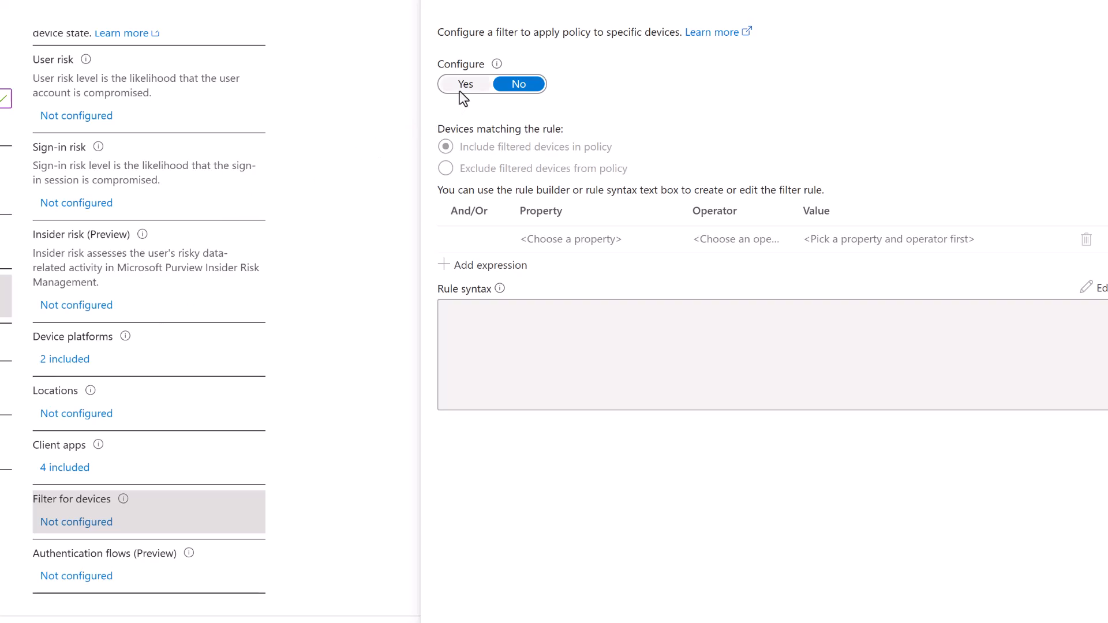
{"action": "left_click", "coordinate": [465, 84]}
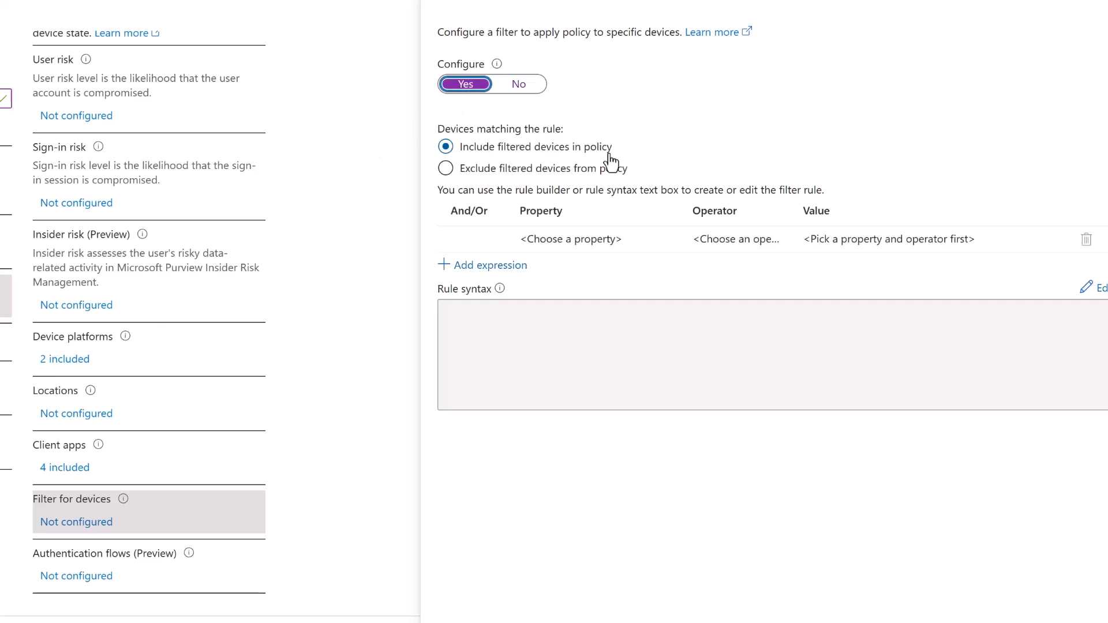
{"action": "left_click", "coordinate": [595, 239]}
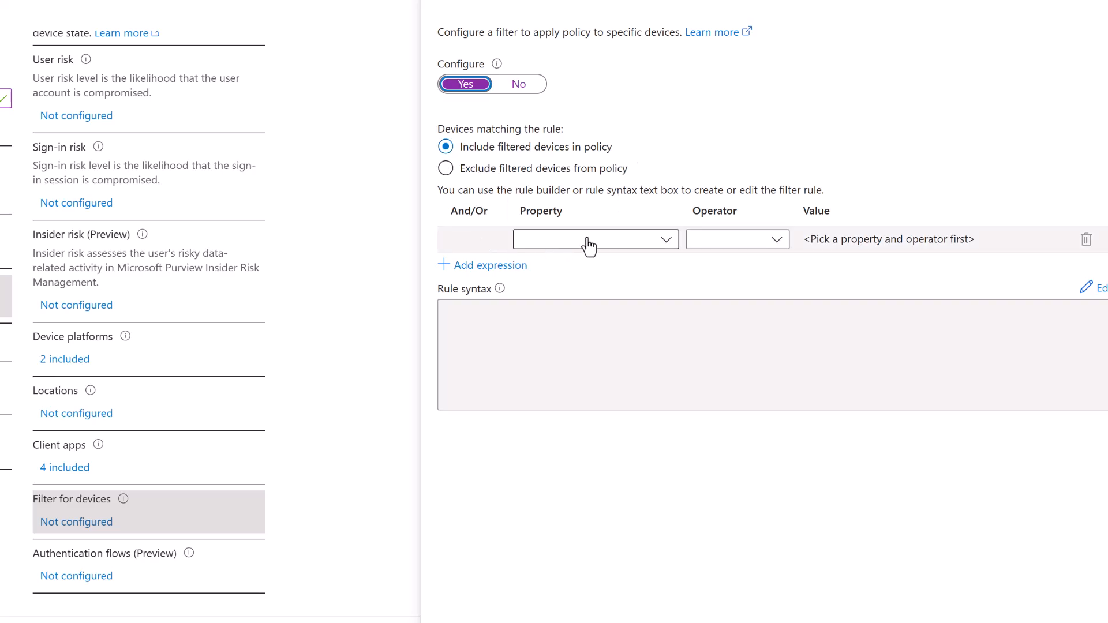
{"action": "left_click", "coordinate": [594, 239]}
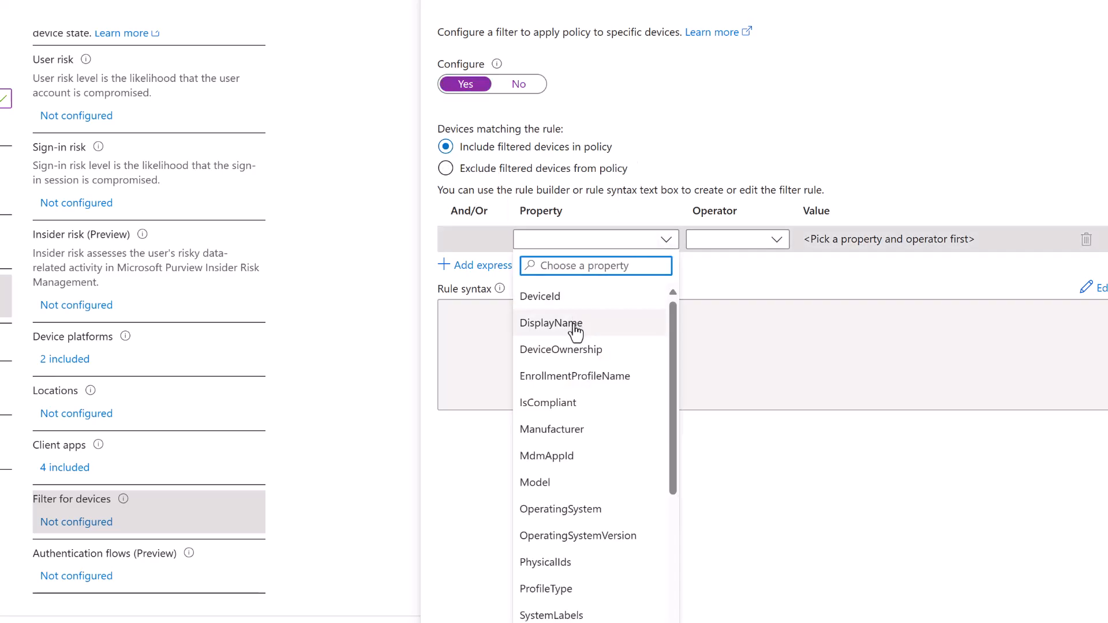
{"action": "left_click", "coordinate": [561, 349]}
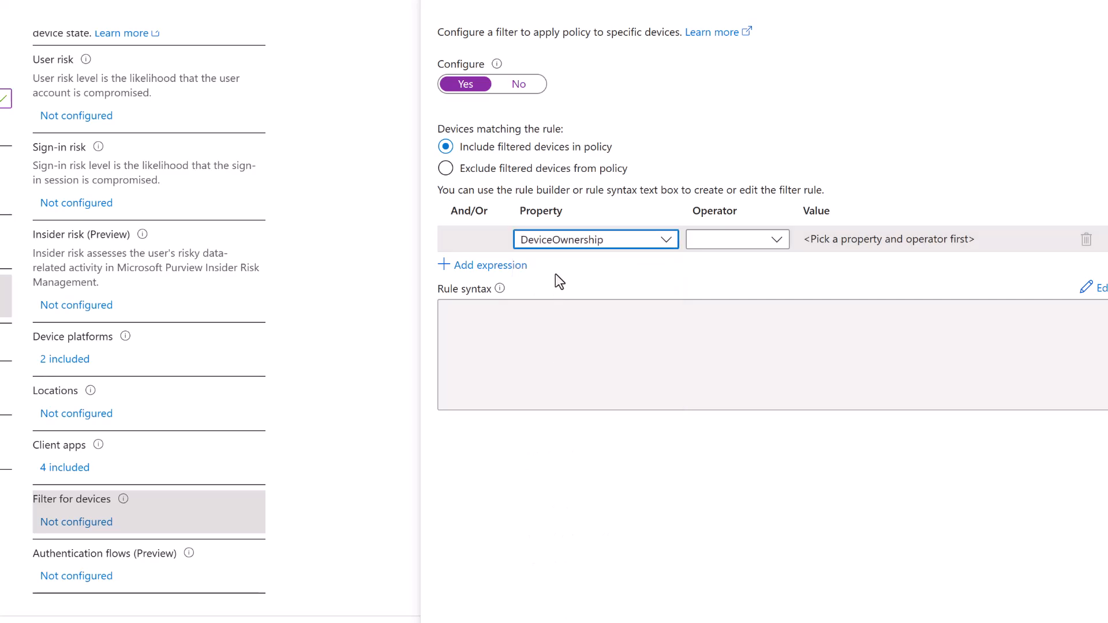
{"action": "left_click", "coordinate": [736, 239]}
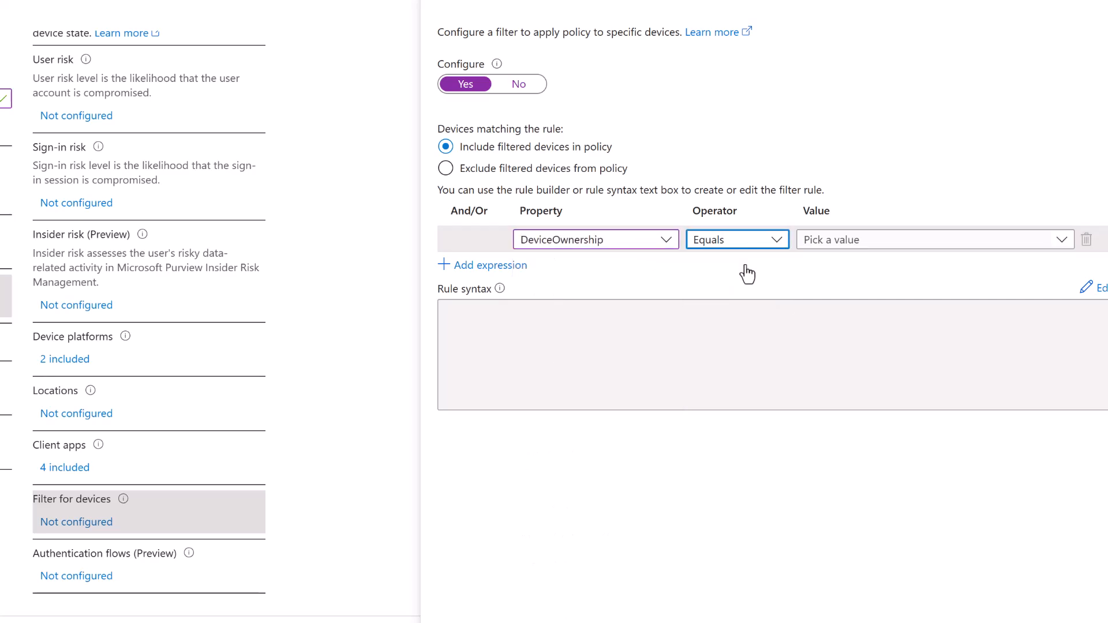
{"action": "left_click", "coordinate": [933, 239]}
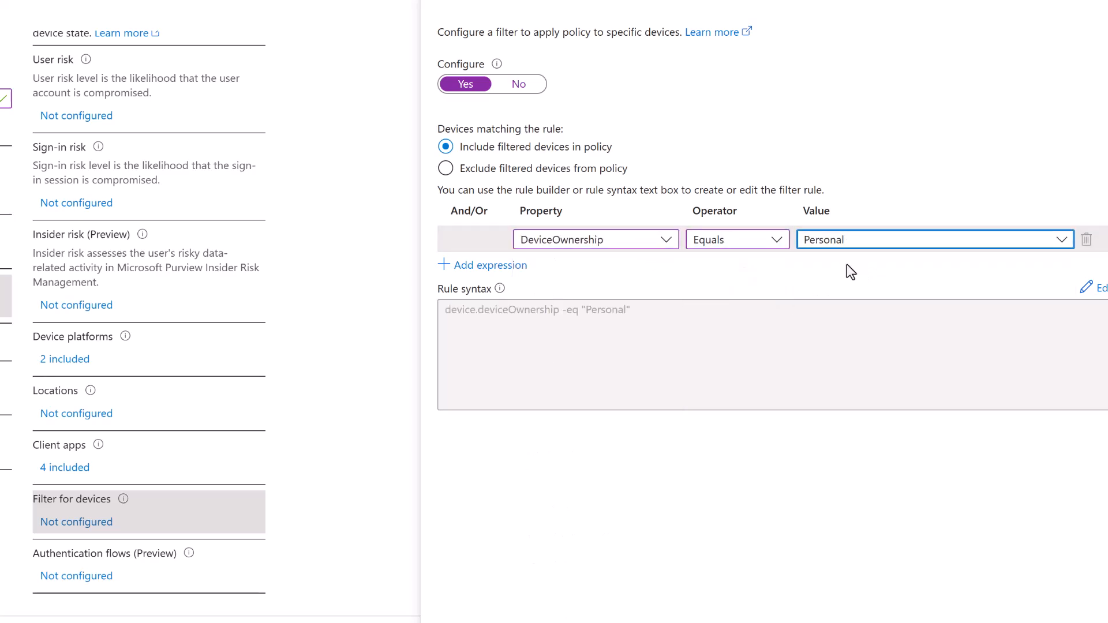
{"action": "mouse_move", "coordinate": [966, 245]}
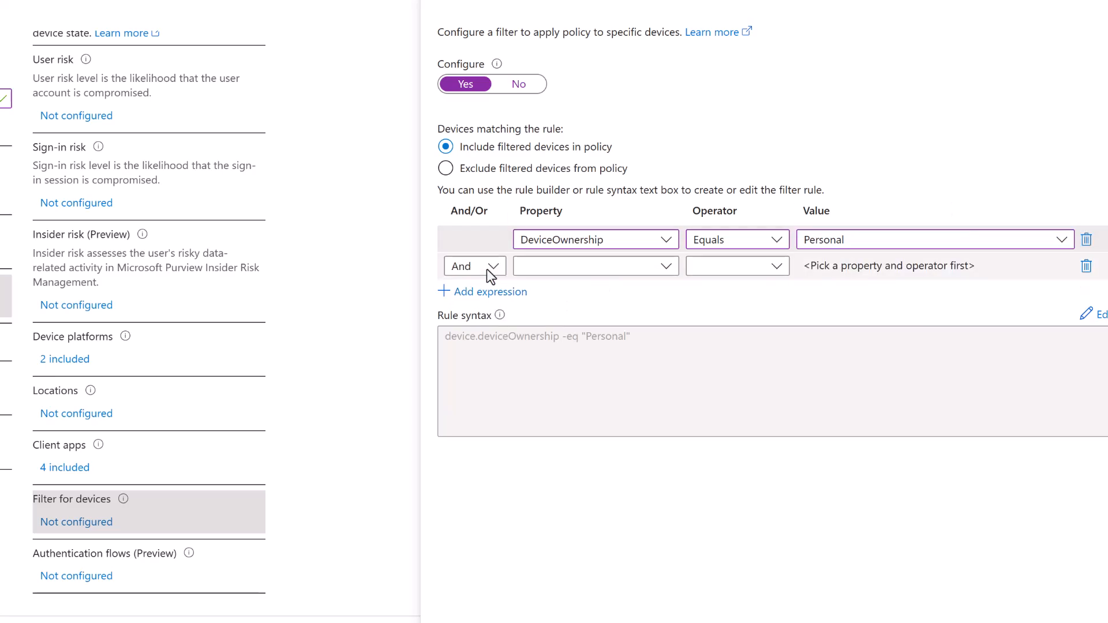
Add a second rule: Or DeviceOwnership Not equals Company
{"action": "left_click", "coordinate": [474, 266]}
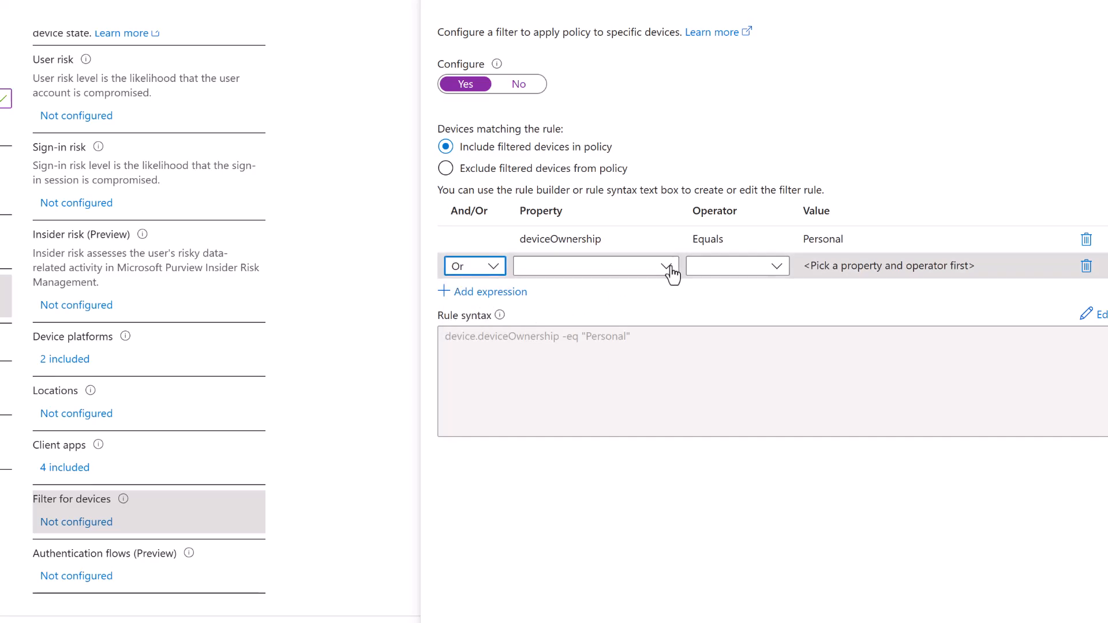
{"action": "left_click", "coordinate": [595, 266]}
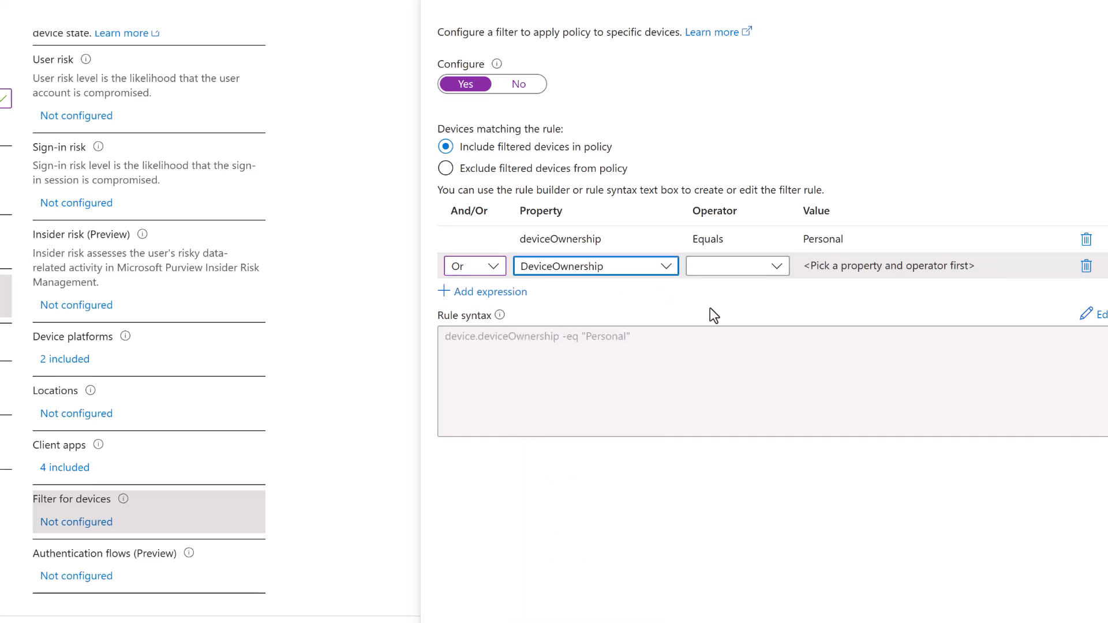
{"action": "left_click", "coordinate": [736, 265]}
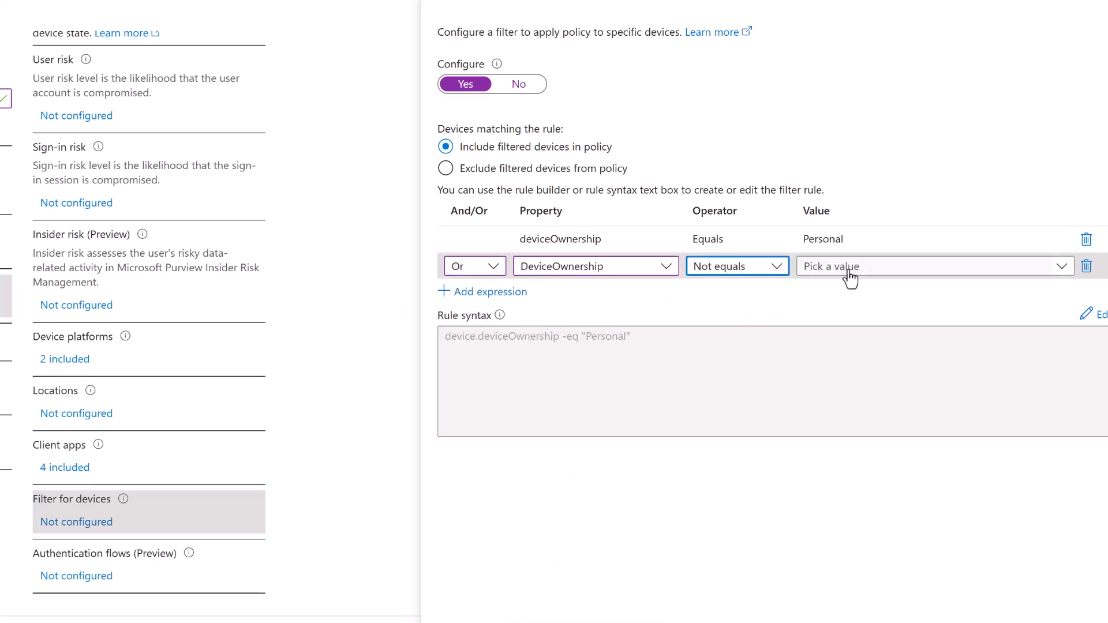
{"action": "left_click", "coordinate": [933, 265]}
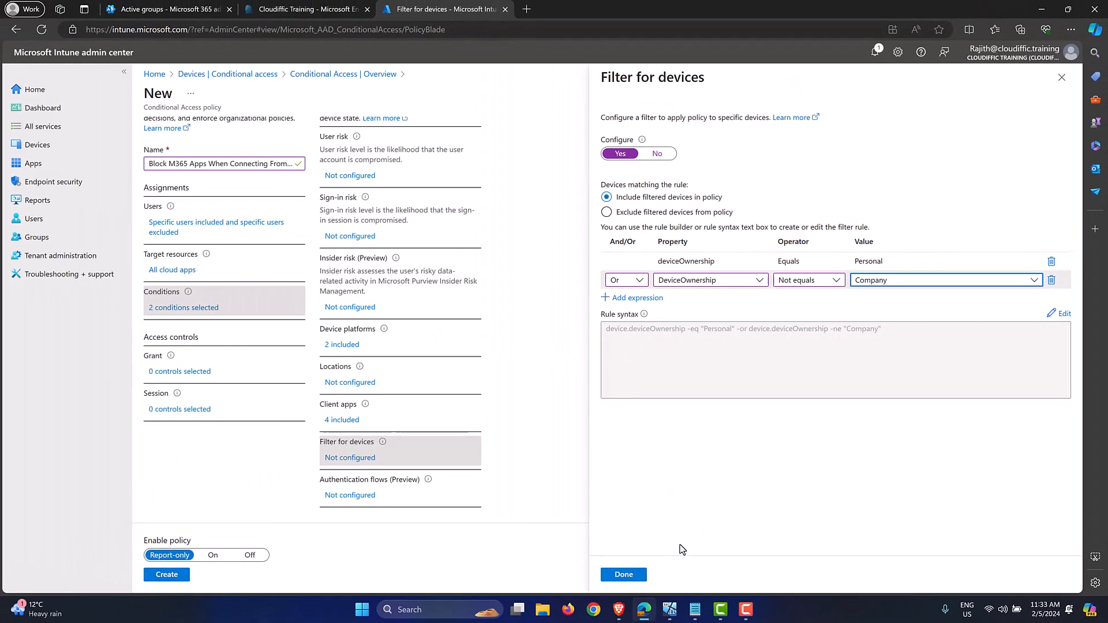
Save the device filter and set the grant control to Block access, then review it
{"action": "left_click", "coordinate": [623, 575]}
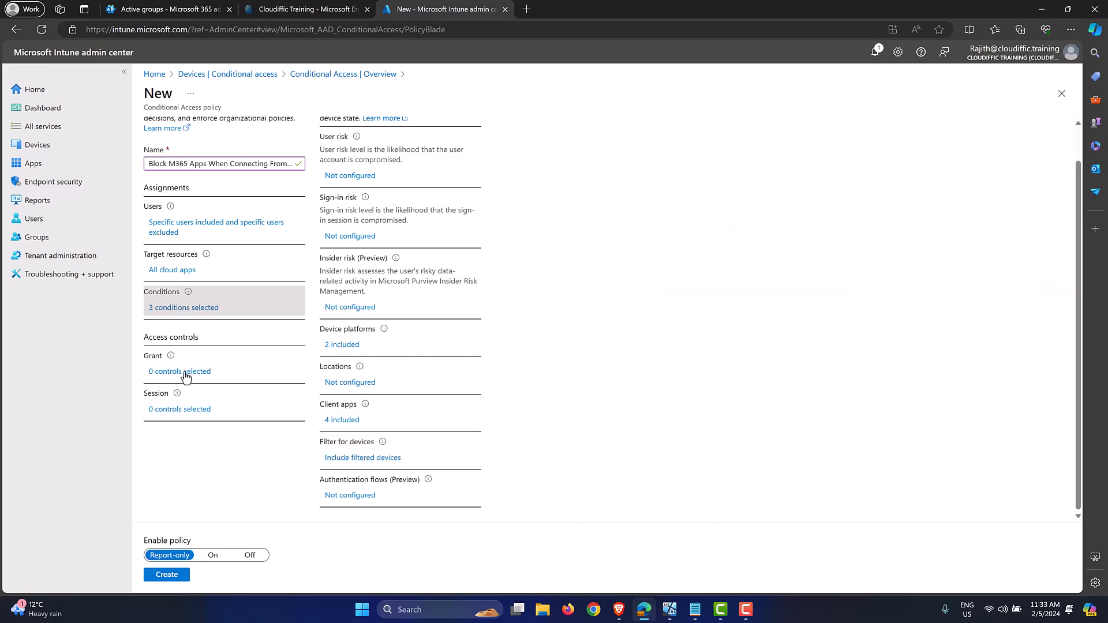
{"action": "left_click", "coordinate": [179, 371]}
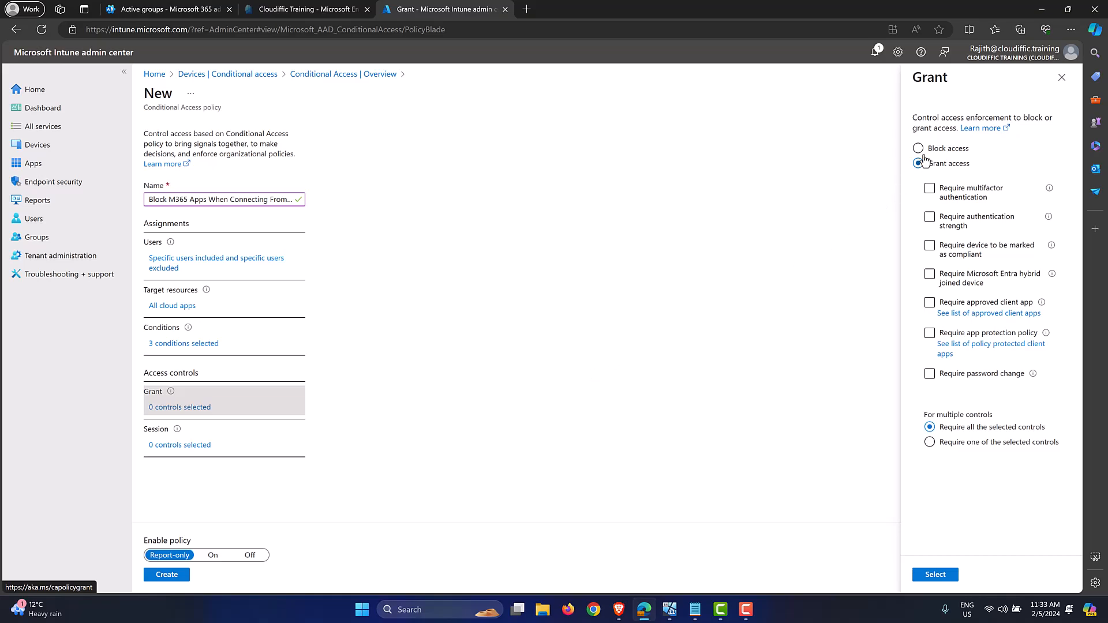
{"action": "left_click", "coordinate": [919, 148]}
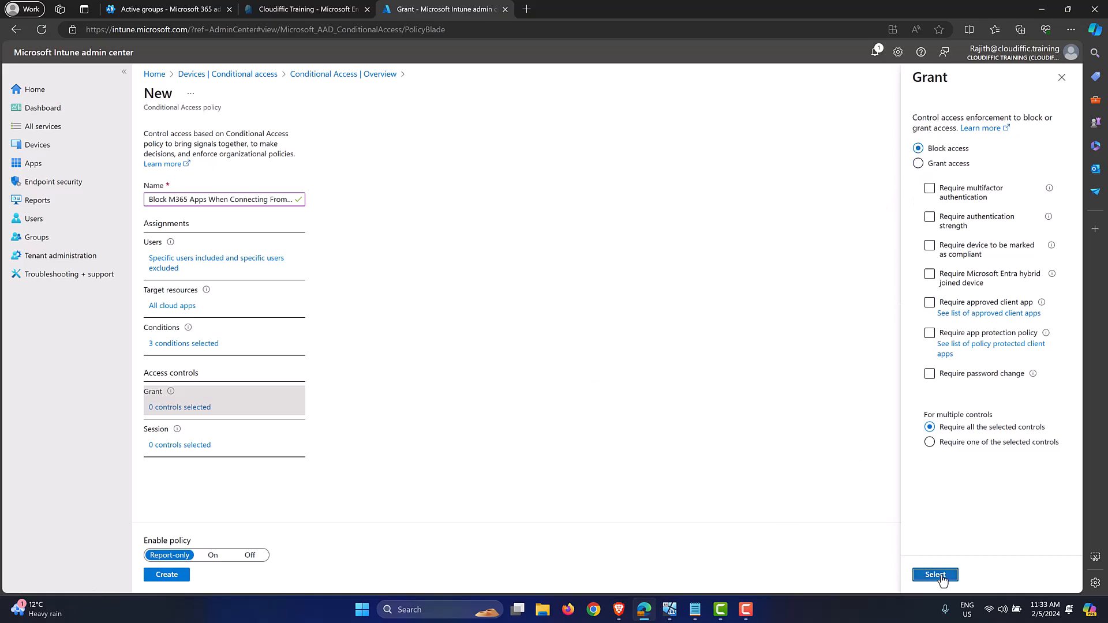
{"action": "left_click", "coordinate": [935, 574]}
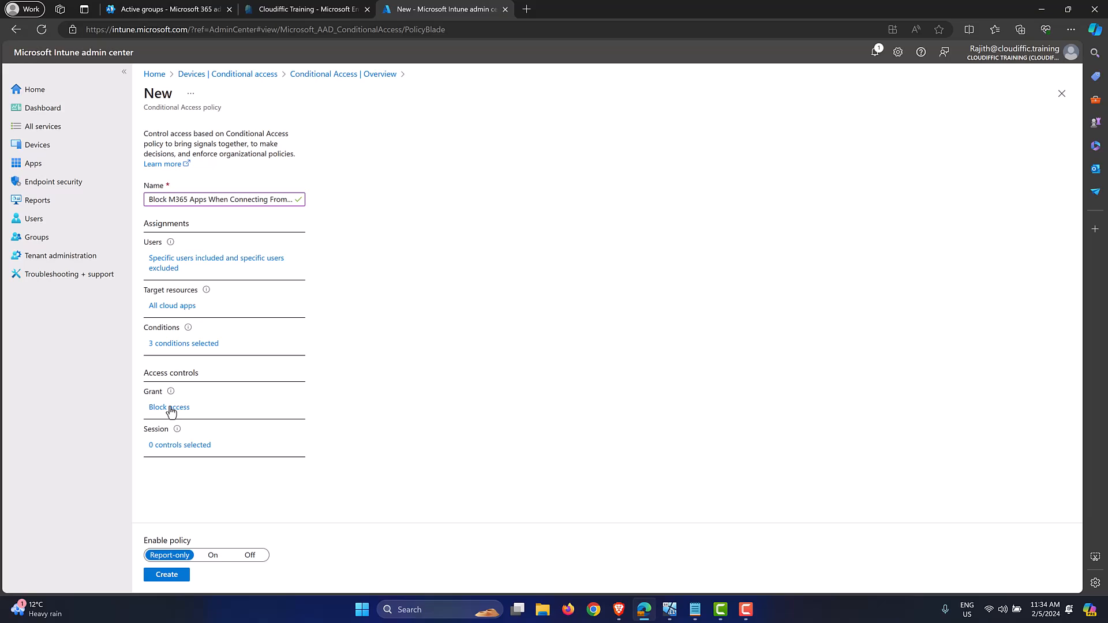
{"action": "left_click", "coordinate": [168, 407]}
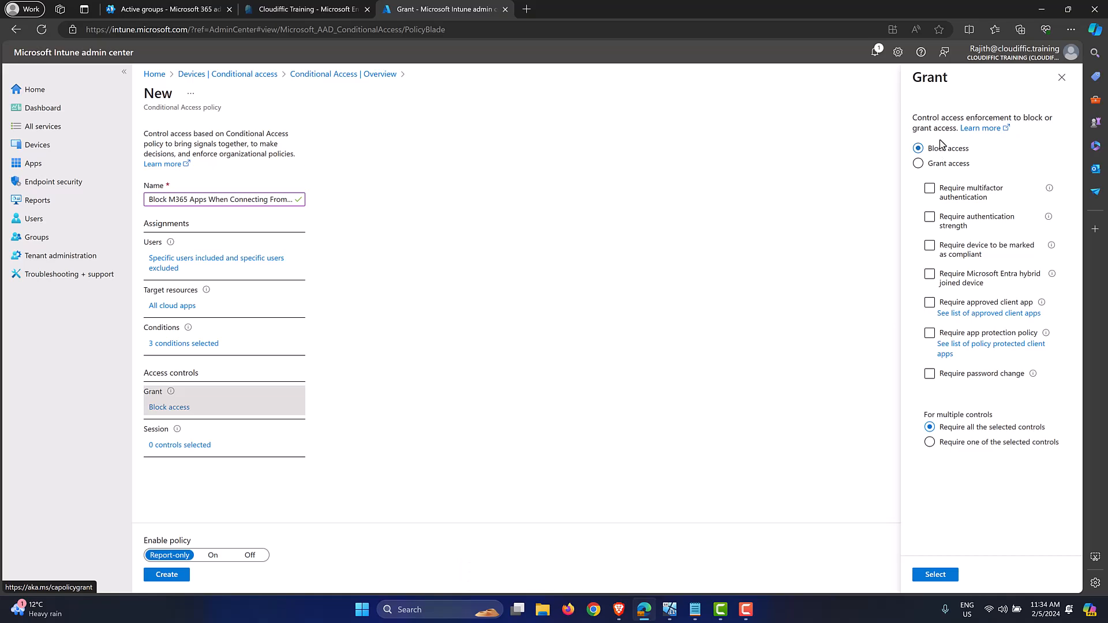
Close the Grant review pane with Block access still set
{"action": "left_click", "coordinate": [934, 574]}
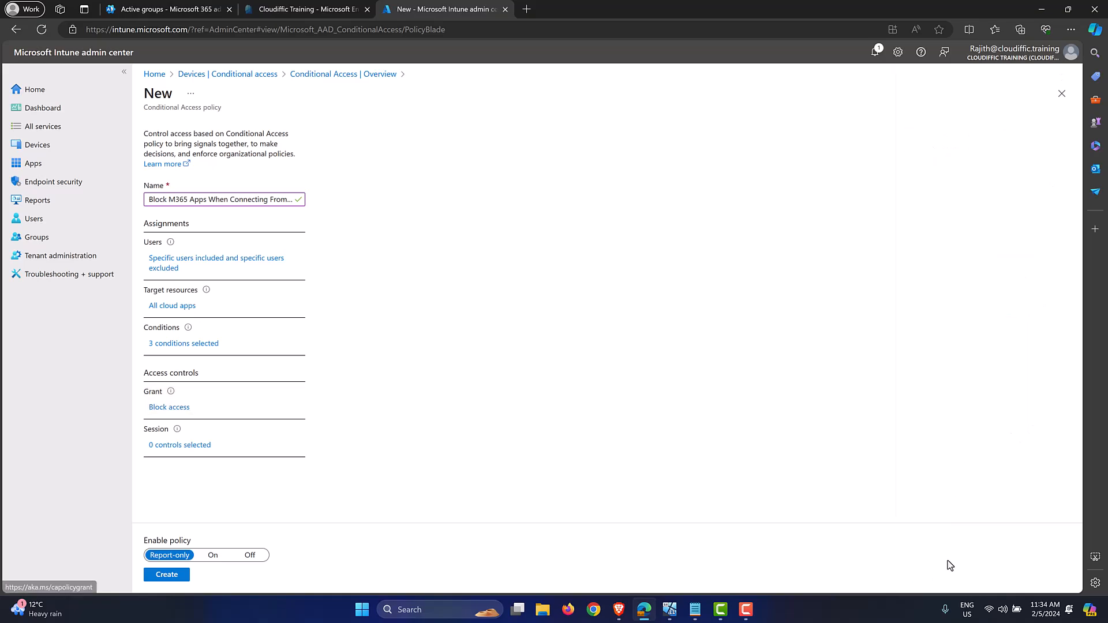
{"action": "mouse_move", "coordinate": [163, 545]}
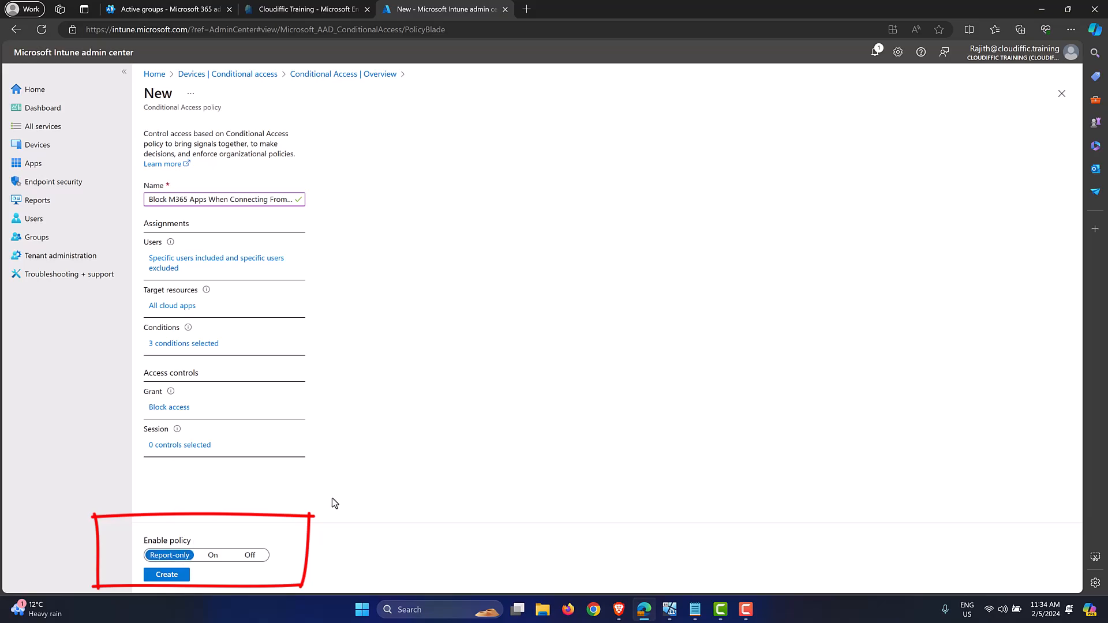
{"action": "mouse_move", "coordinate": [313, 528]}
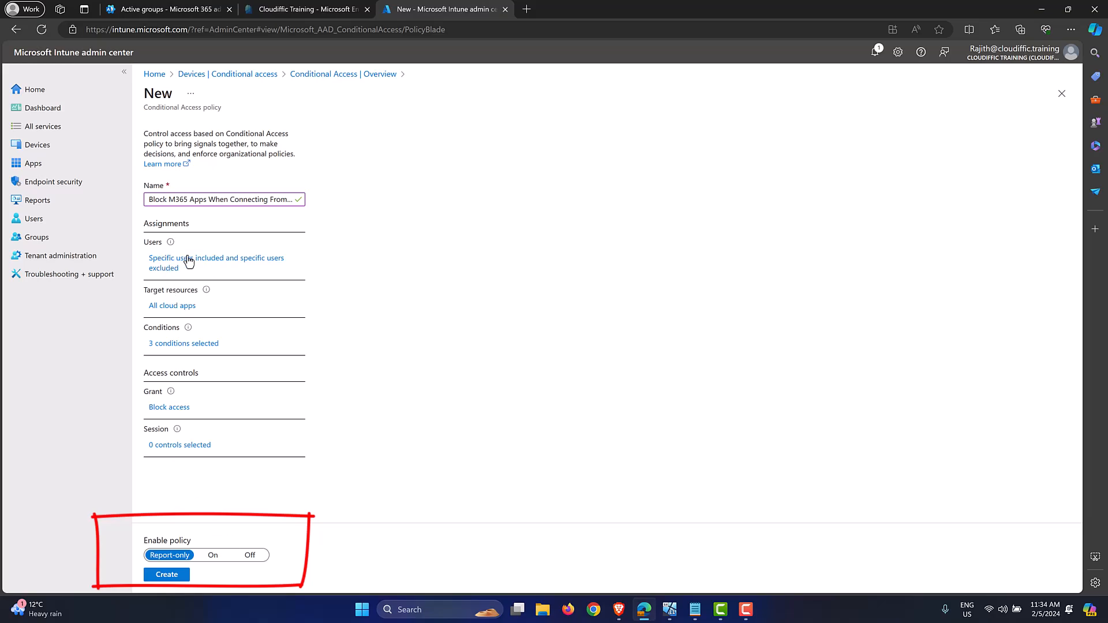
{"action": "mouse_move", "coordinate": [145, 249]}
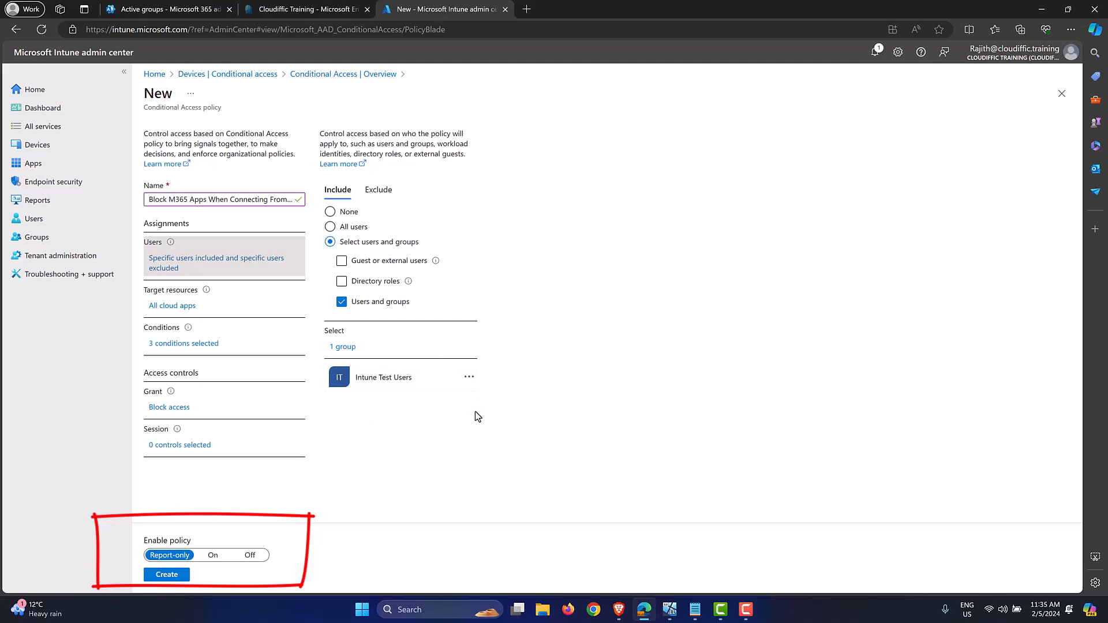
Set the Block M365 Apps personal-device policy to On, create it, and view the policies list
{"action": "left_click", "coordinate": [213, 555]}
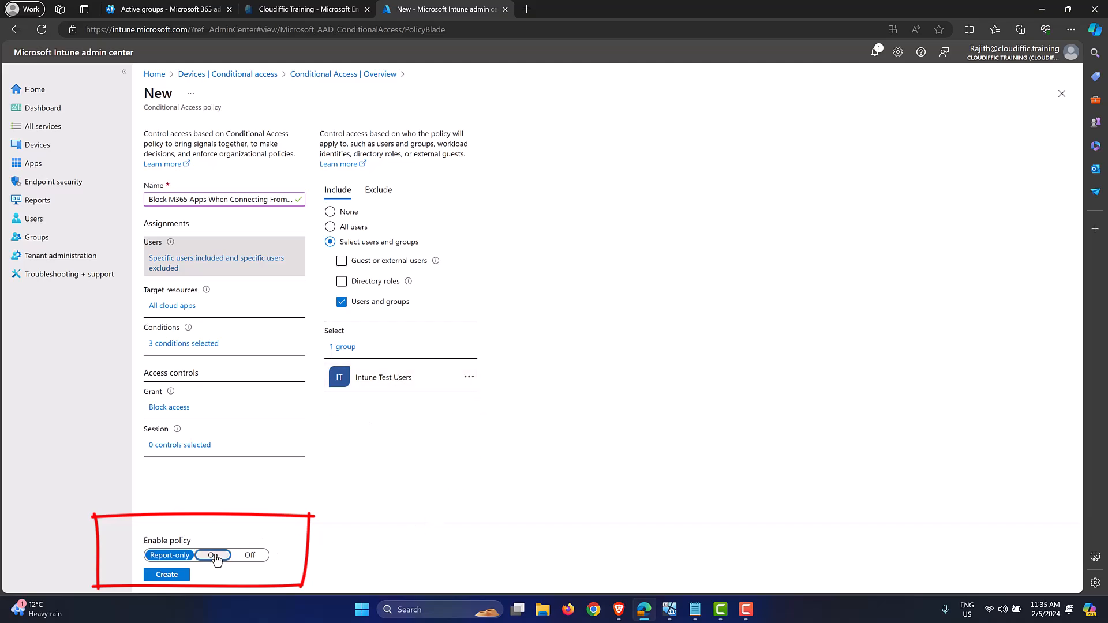
{"action": "left_click", "coordinate": [214, 555]}
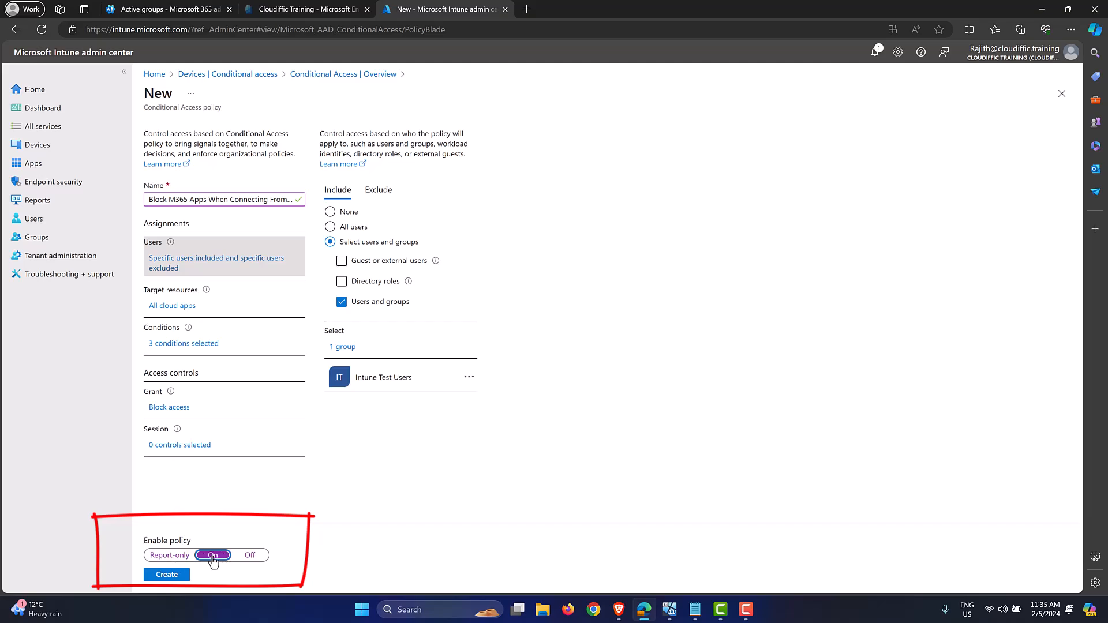
{"action": "left_click", "coordinate": [214, 554]}
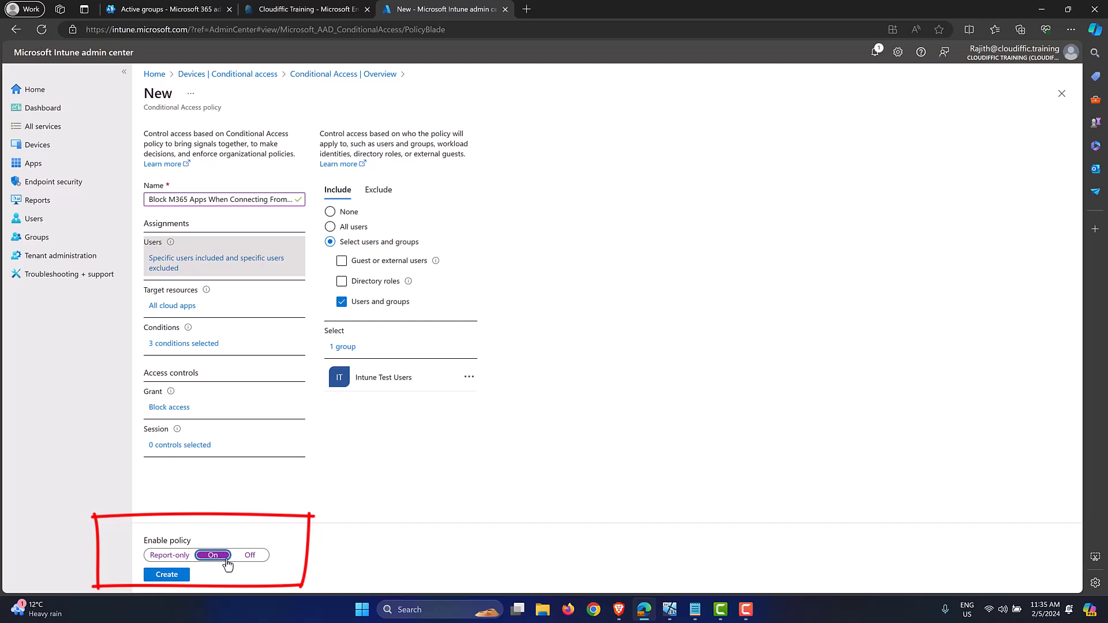
{"action": "mouse_move", "coordinate": [234, 565]}
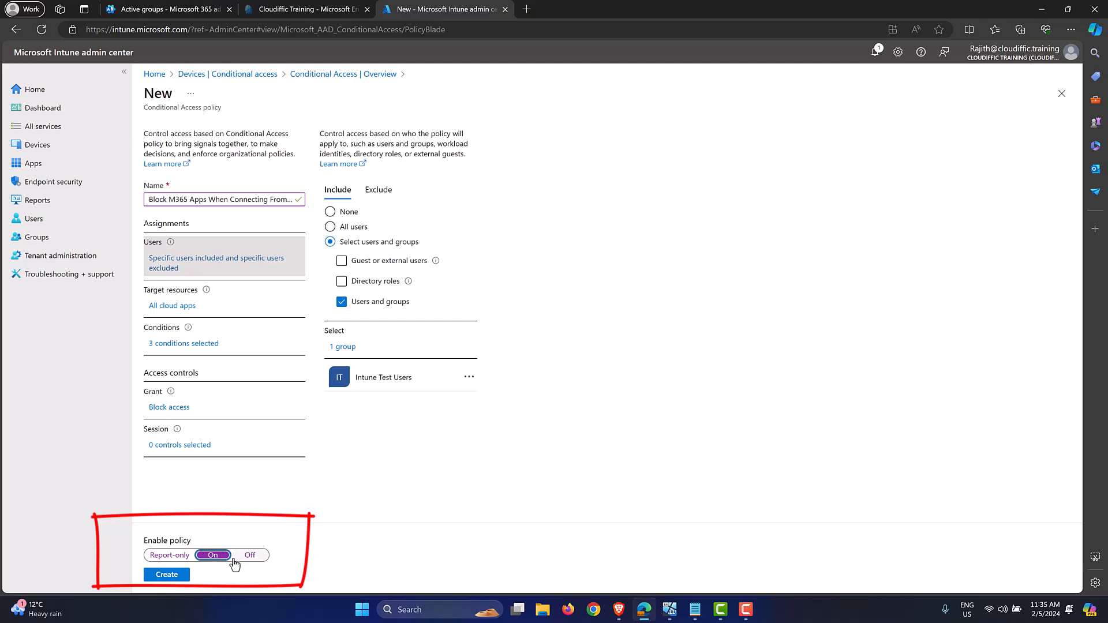
{"action": "left_click", "coordinate": [166, 574]}
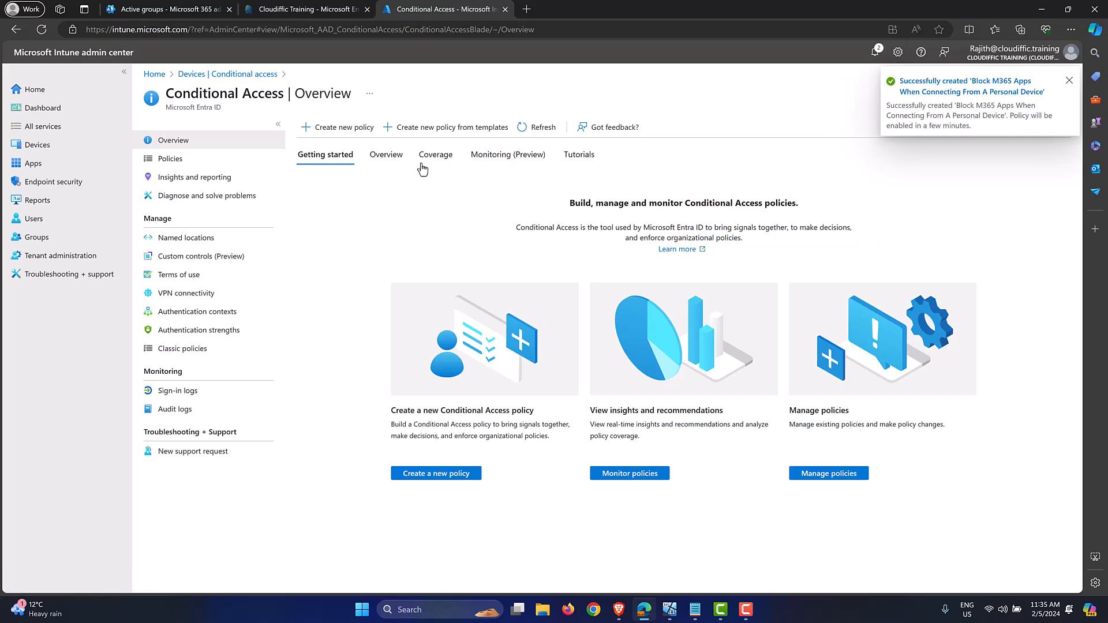
{"action": "left_click", "coordinate": [386, 154]}
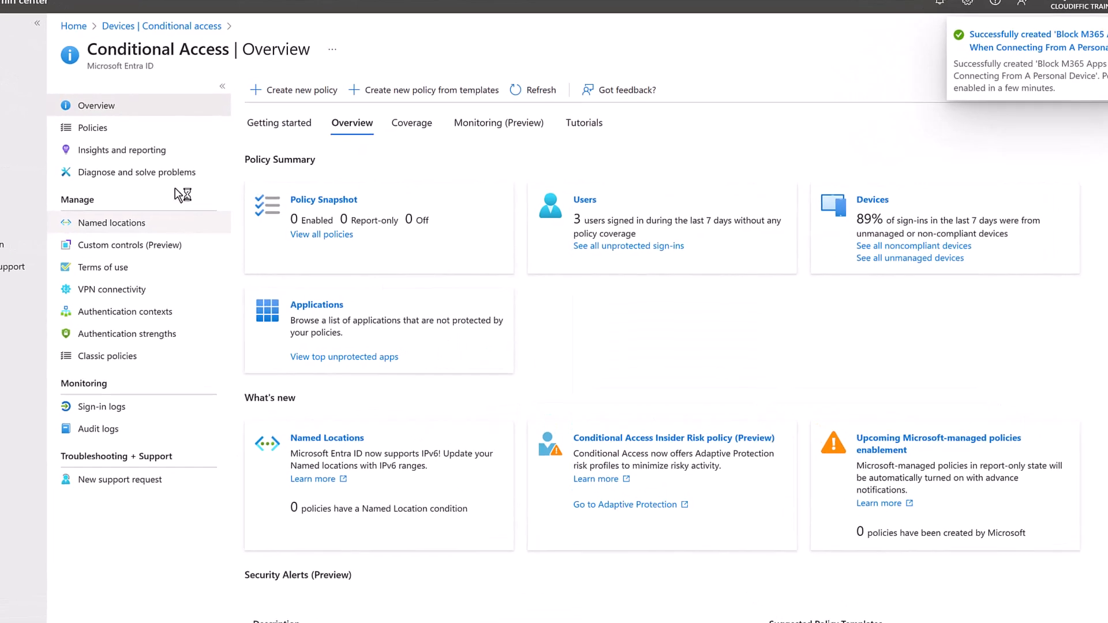
{"action": "left_click", "coordinate": [91, 127]}
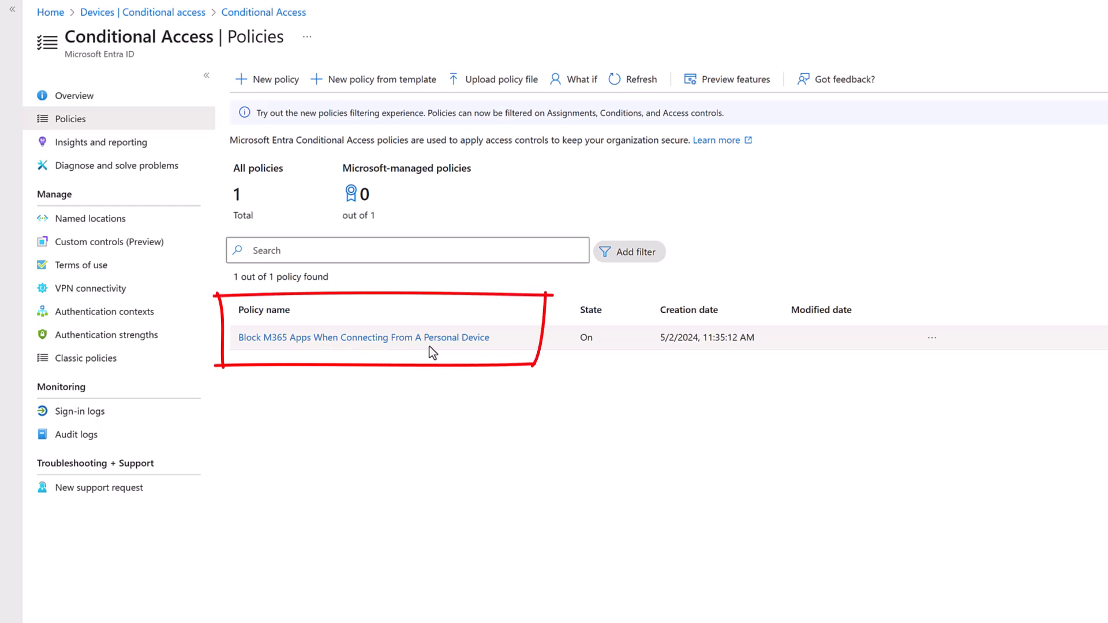
{"action": "mouse_move", "coordinate": [596, 339]}
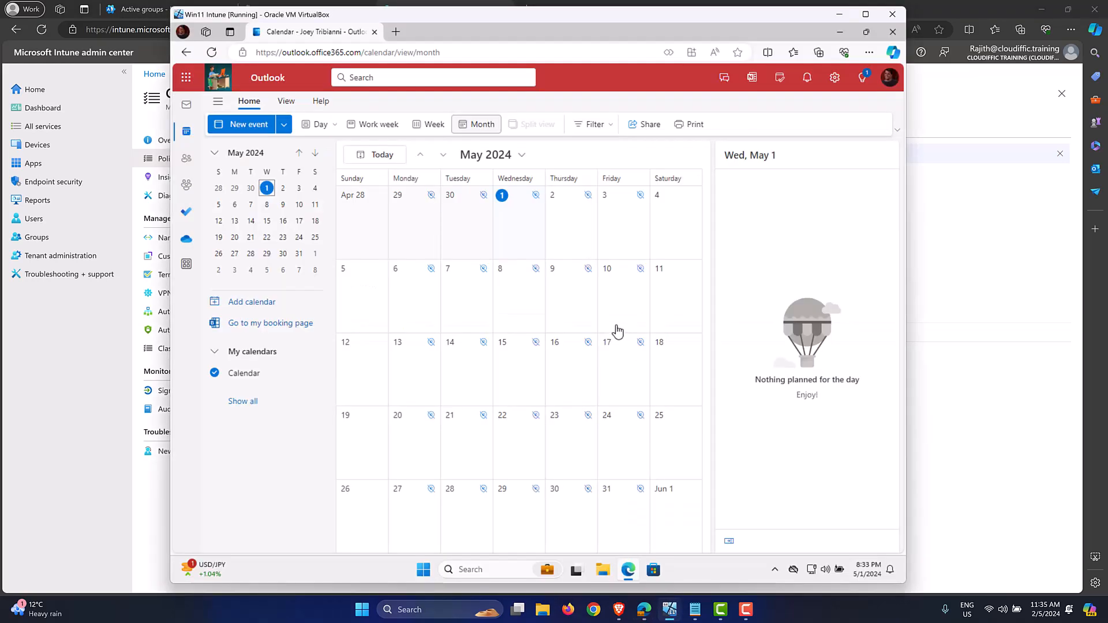
In the VM, switch Outlook from Calendar to Mail and browse to outlook.office365.com in a fresh tab
{"action": "key", "text": "numlock"}
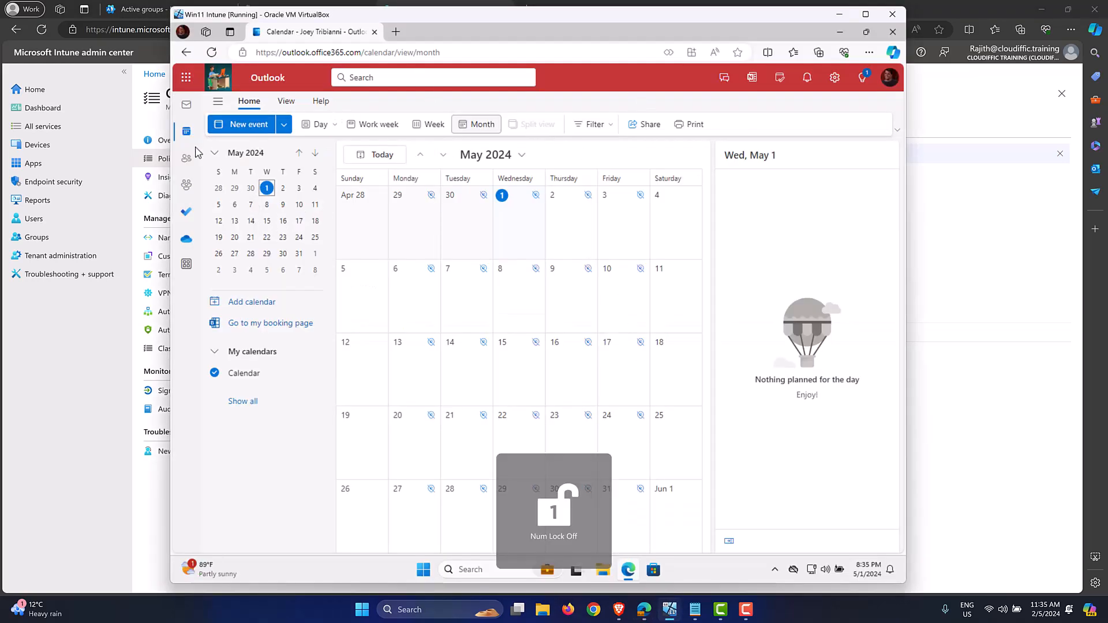
{"action": "left_click", "coordinate": [186, 104]}
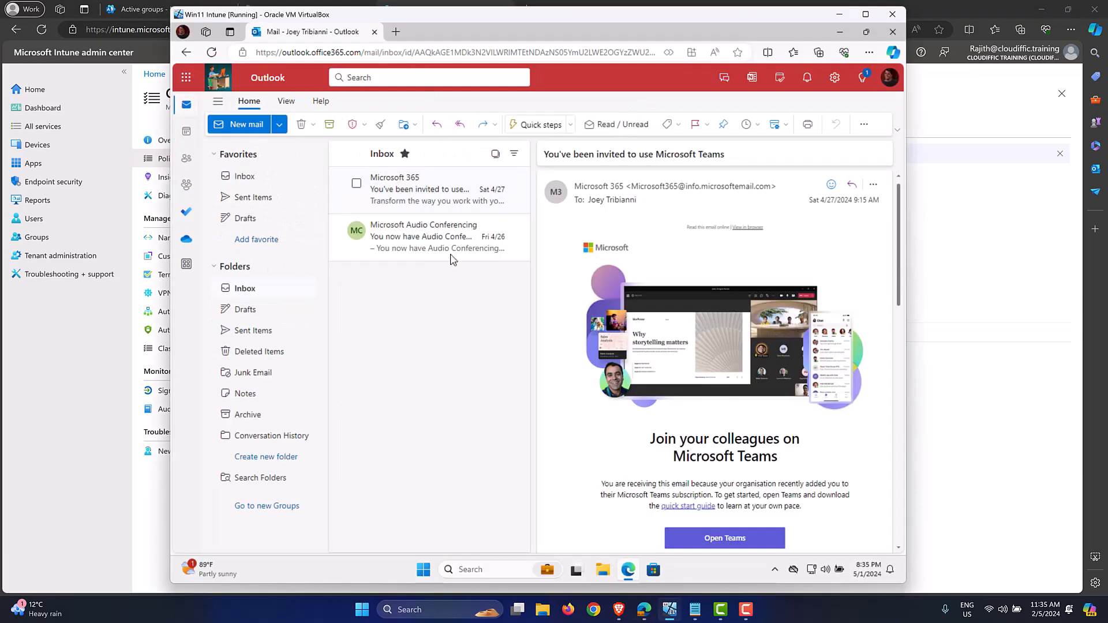
{"action": "mouse_move", "coordinate": [889, 77]}
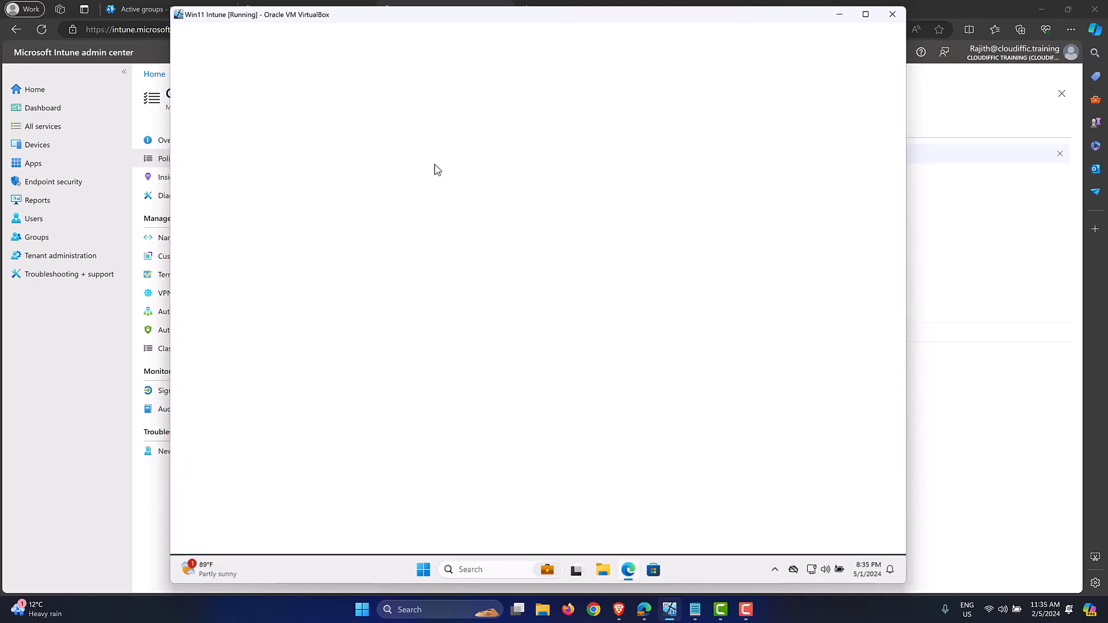
{"action": "left_click", "coordinate": [396, 32]}
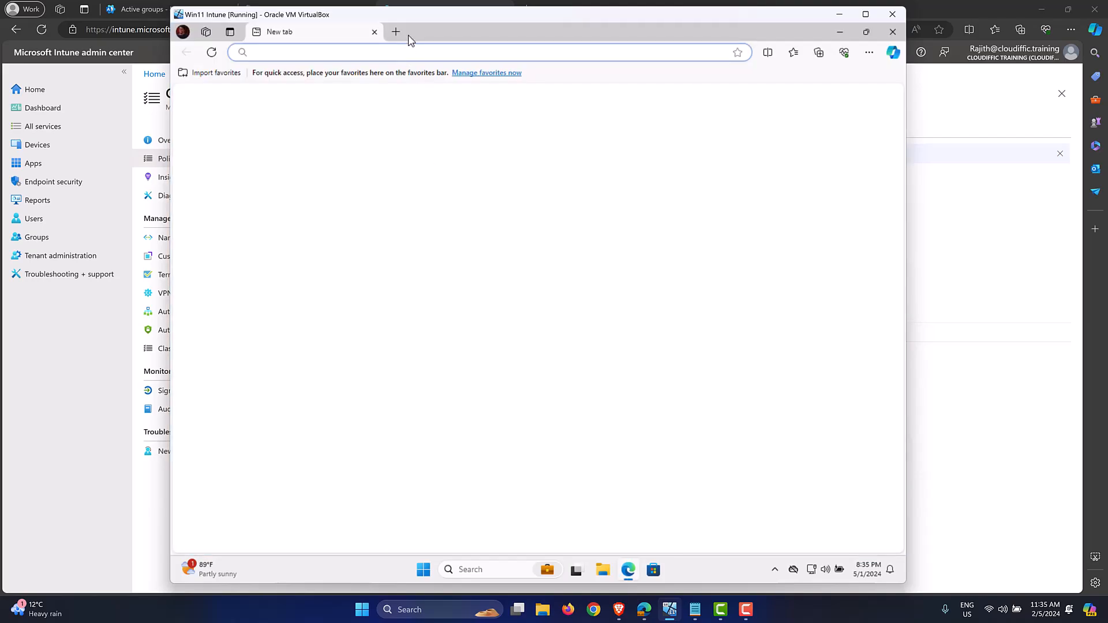
{"action": "type", "text": "outlook.office365.com/mail/"}
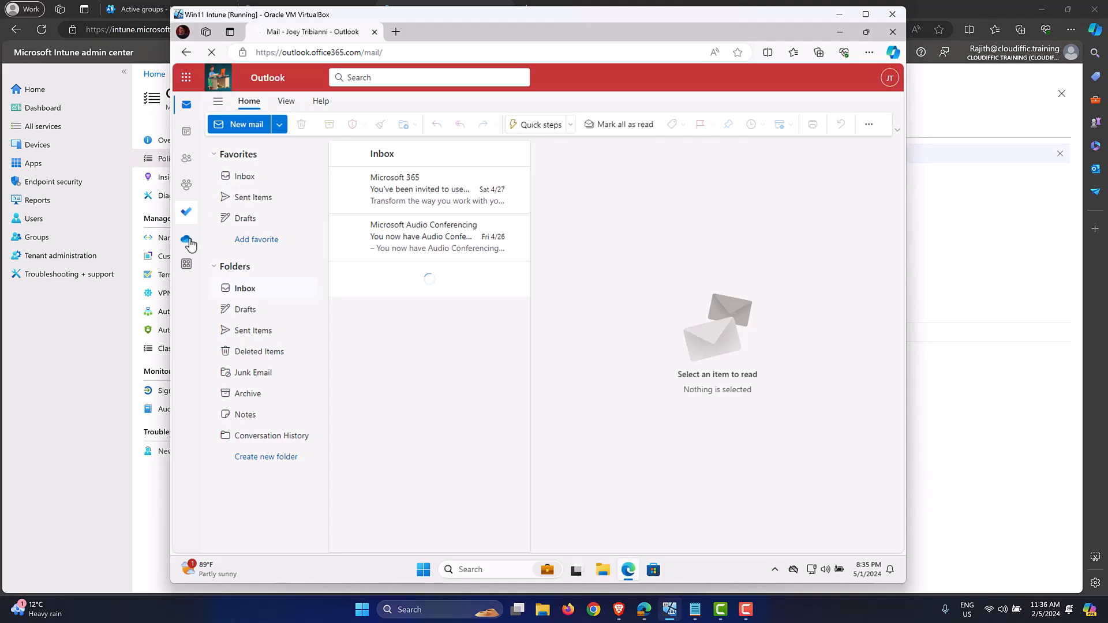
{"action": "mouse_move", "coordinate": [186, 244]}
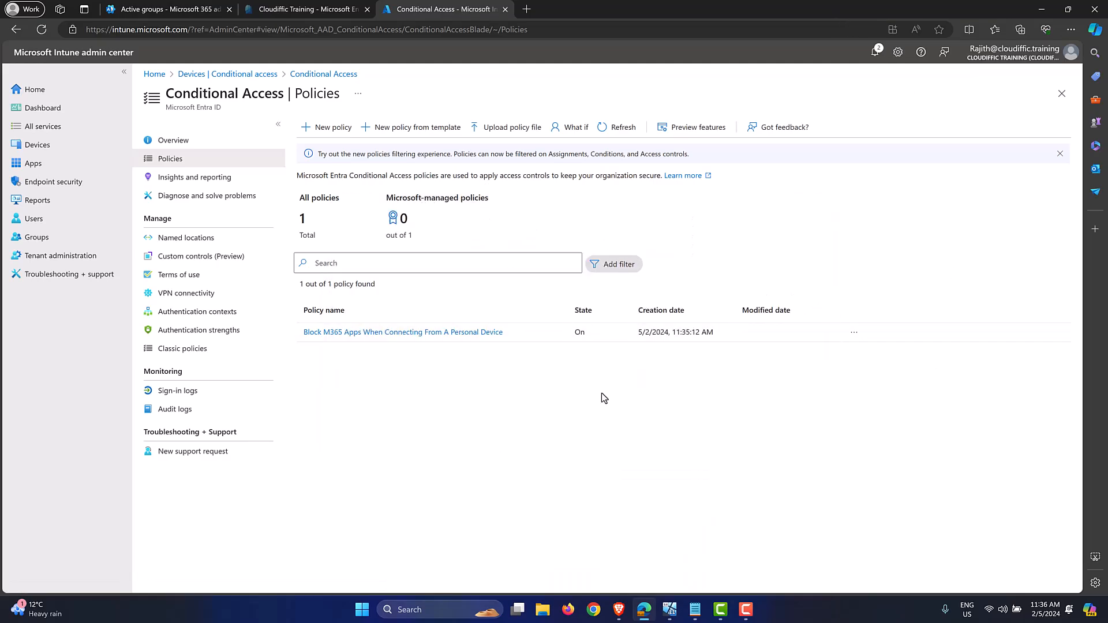
Open a new Edge InPrivate window and enter outlook.office365.com
{"action": "left_click", "coordinate": [1070, 29]}
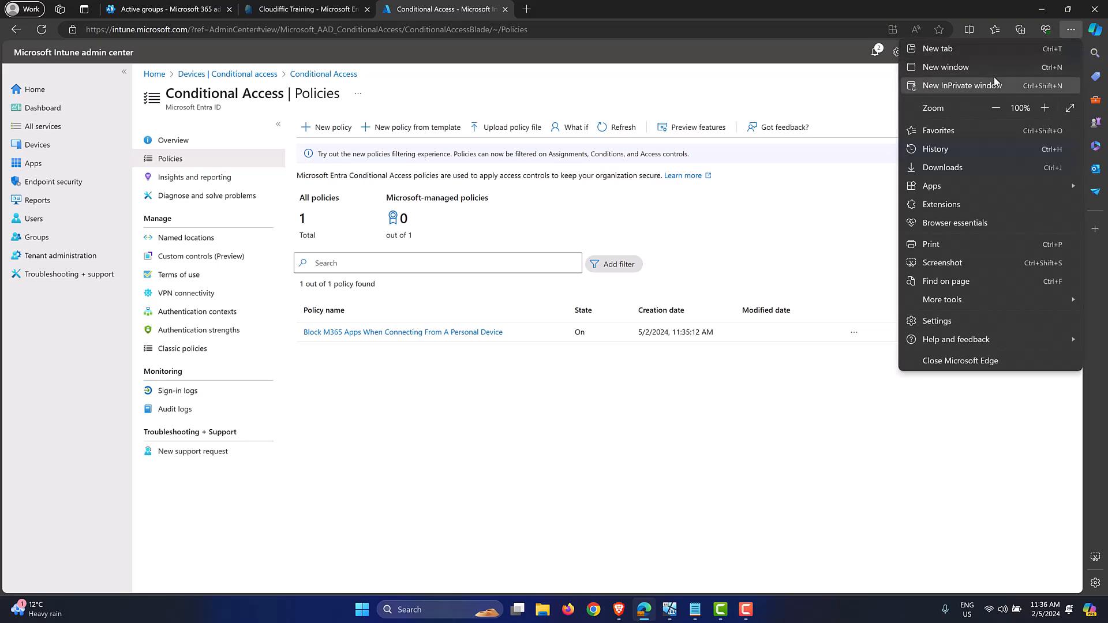
{"action": "left_click", "coordinate": [960, 85]}
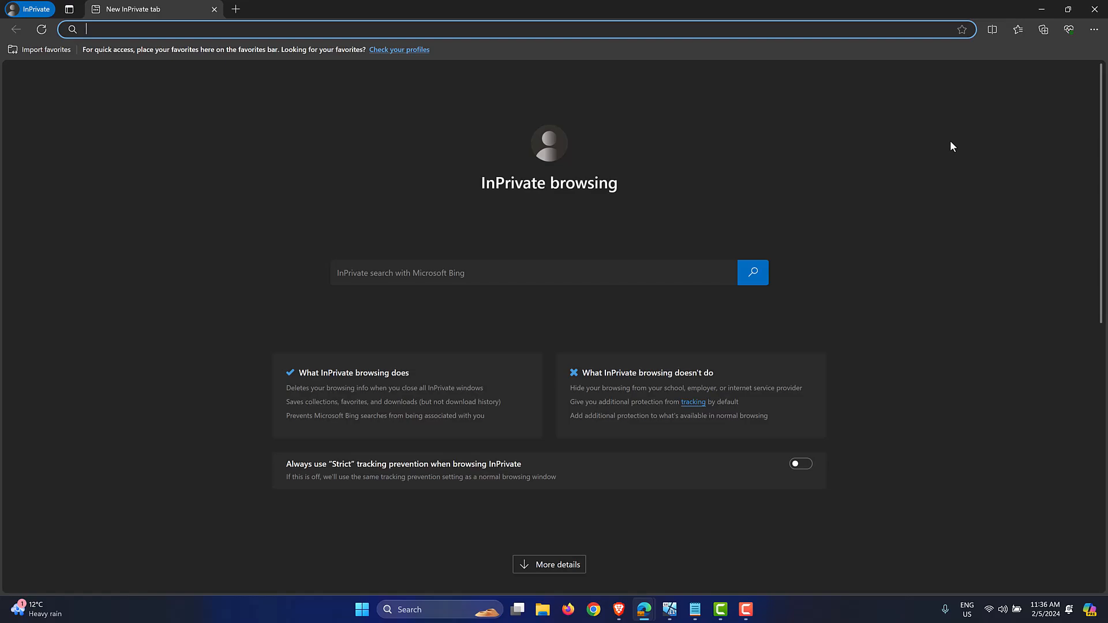
{"action": "type", "text": "outlook."}
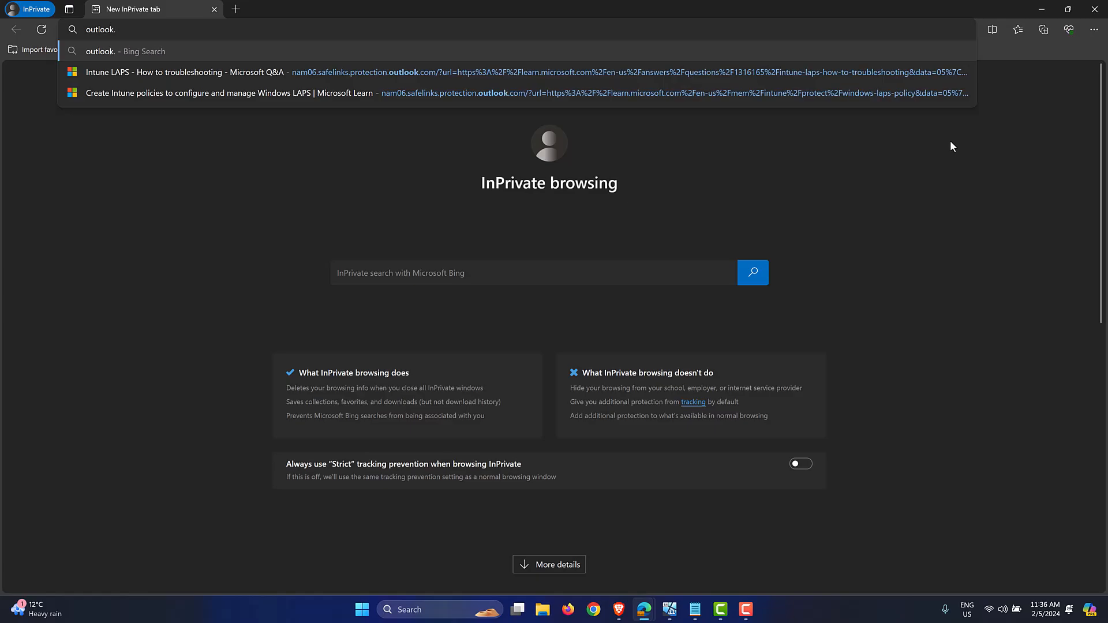
{"action": "type", "text": "offic"}
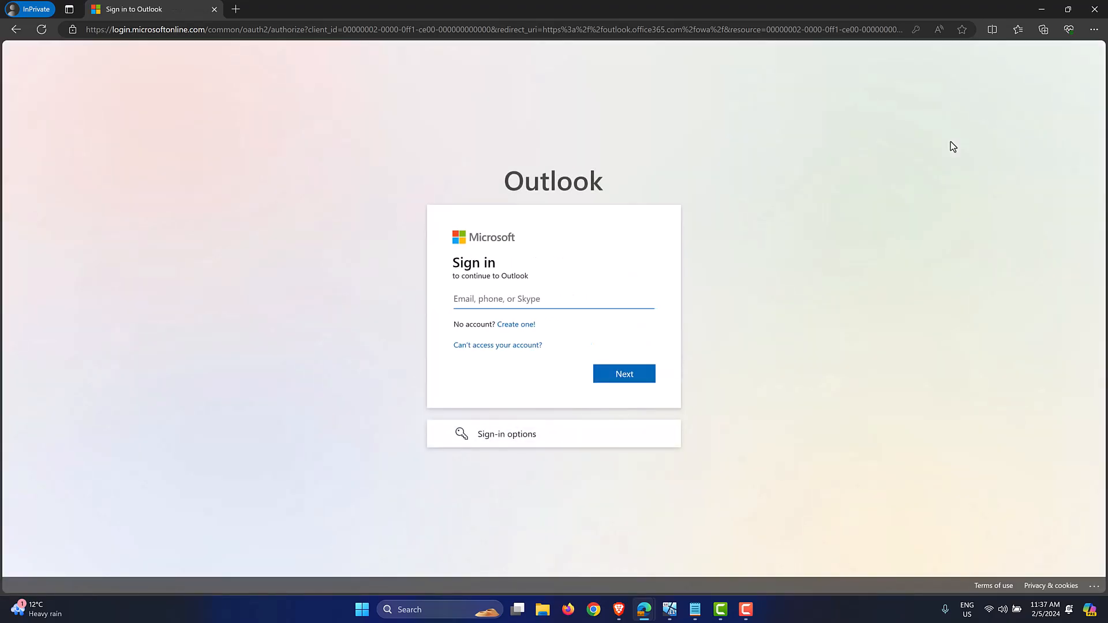
{"action": "type", "text": "Intune Test Users"}
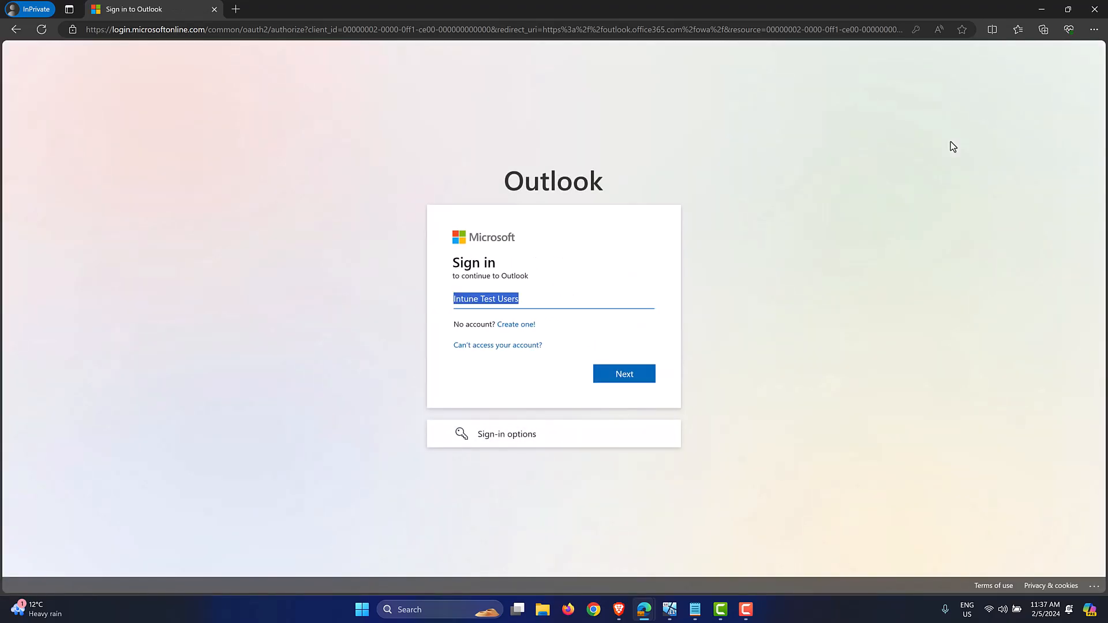
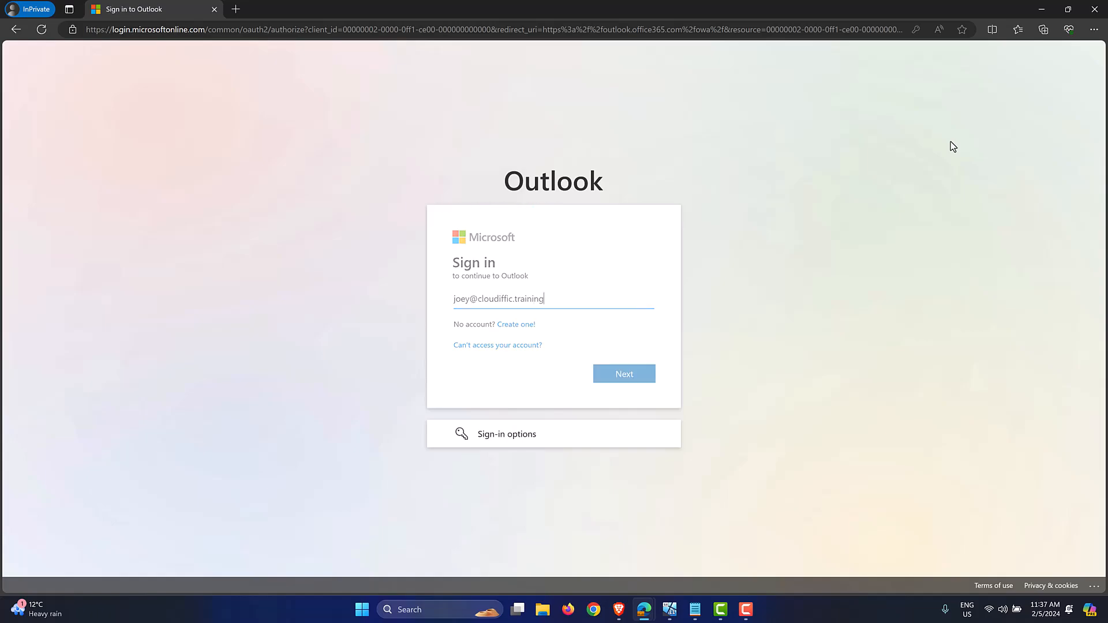
Submit the account and password, then highlight the text explaining the sign-in fails access criteria
{"action": "left_click", "coordinate": [623, 373]}
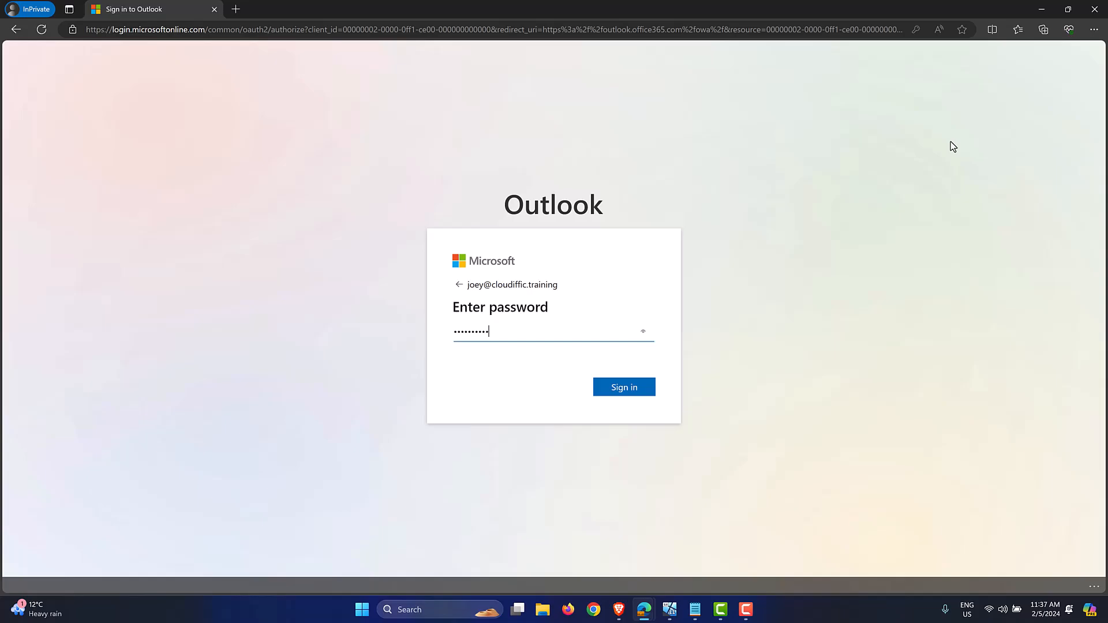
{"action": "left_click", "coordinate": [624, 387]}
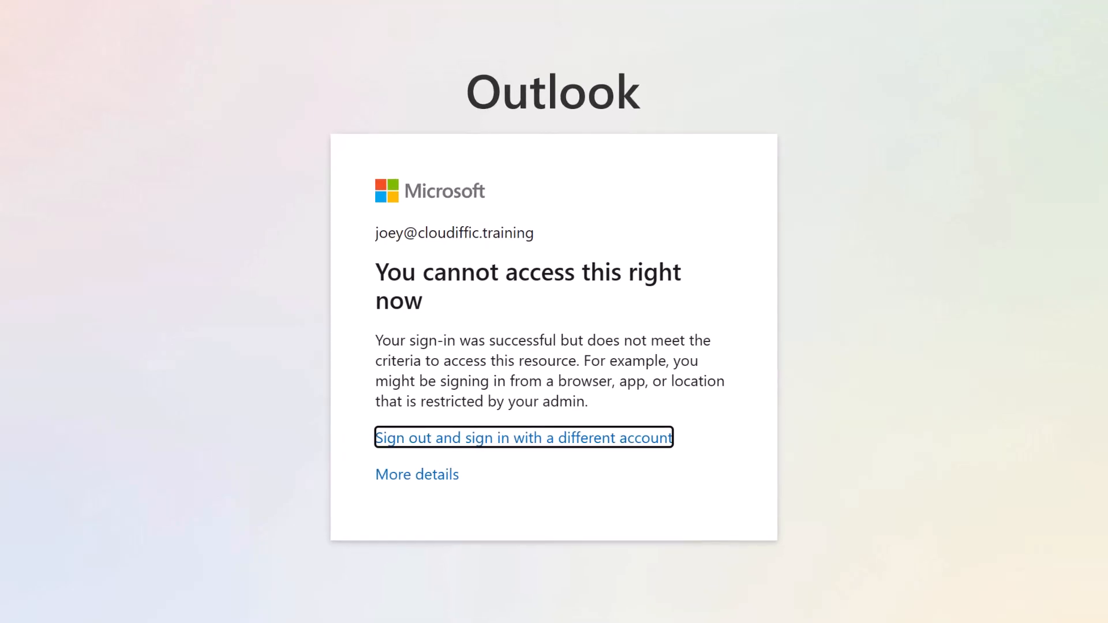
{"action": "mouse_move", "coordinate": [417, 369]}
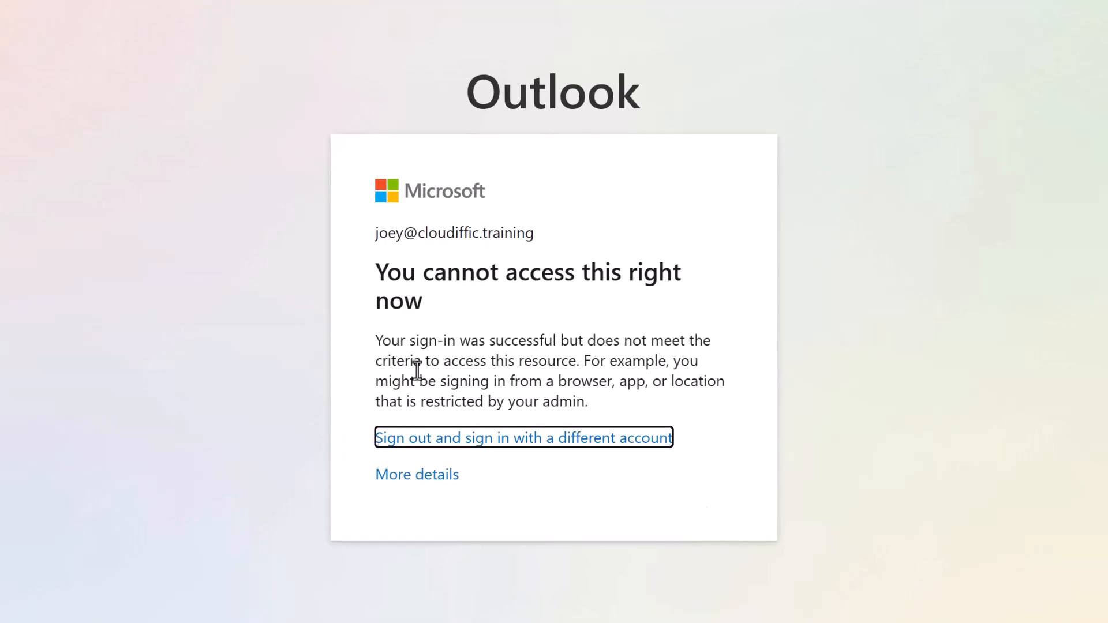
{"action": "left_click_drag", "start_coordinate": [375, 340], "coordinate": [555, 340]}
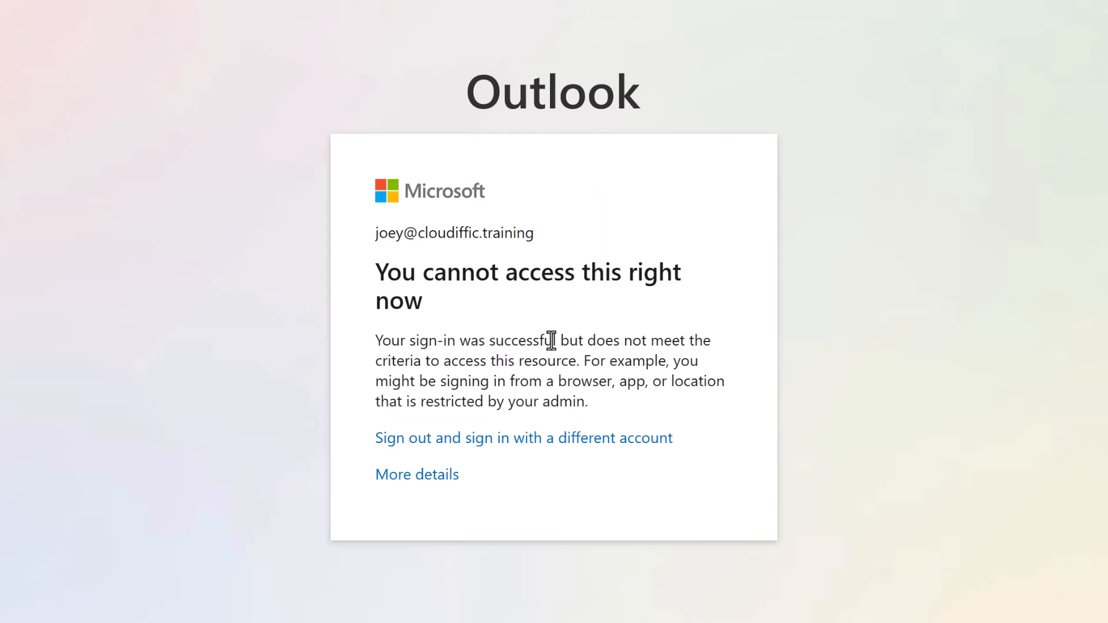
{"action": "left_click_drag", "start_coordinate": [557, 340], "coordinate": [583, 362]}
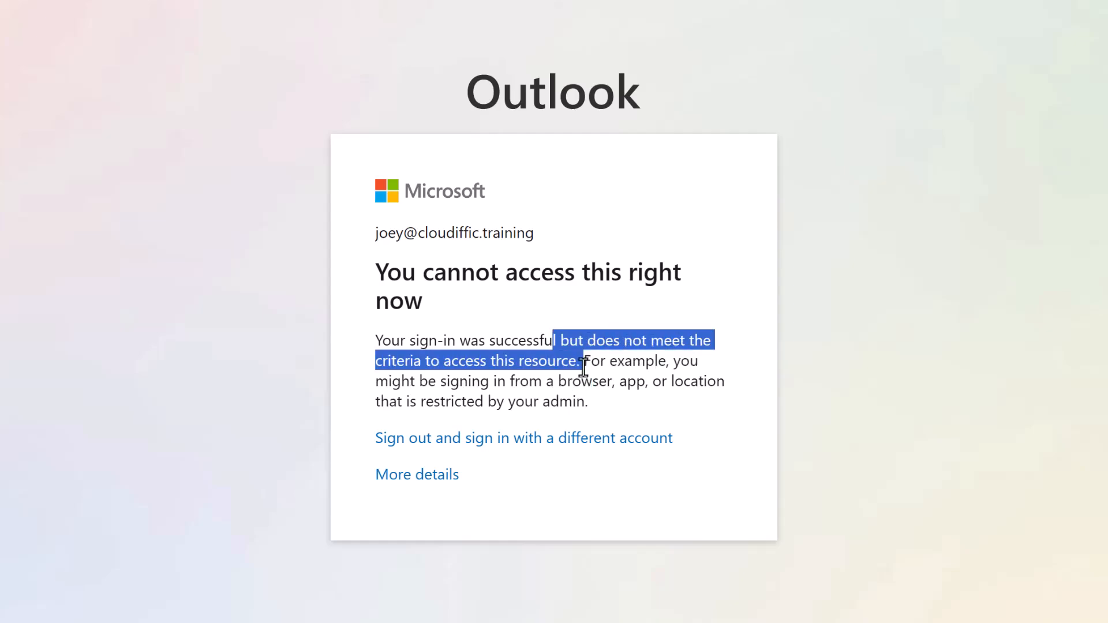